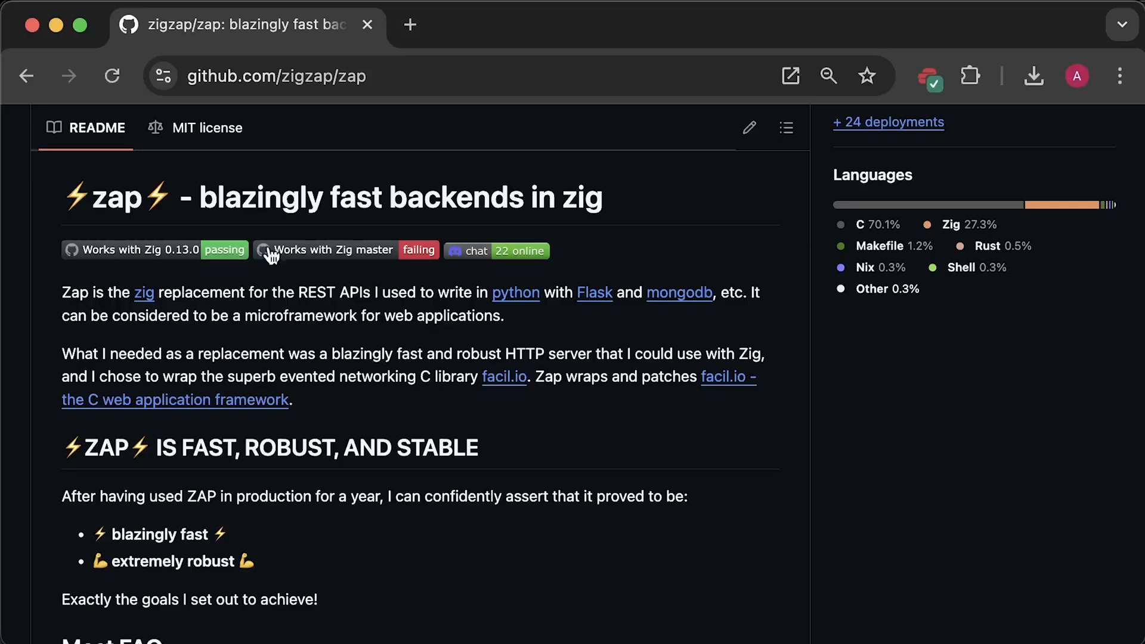
Highlight the zap title and the facil.io wrapper sentence, then scroll to the benchmark chart.
{"action": "double_click", "coordinate": [116, 197]}
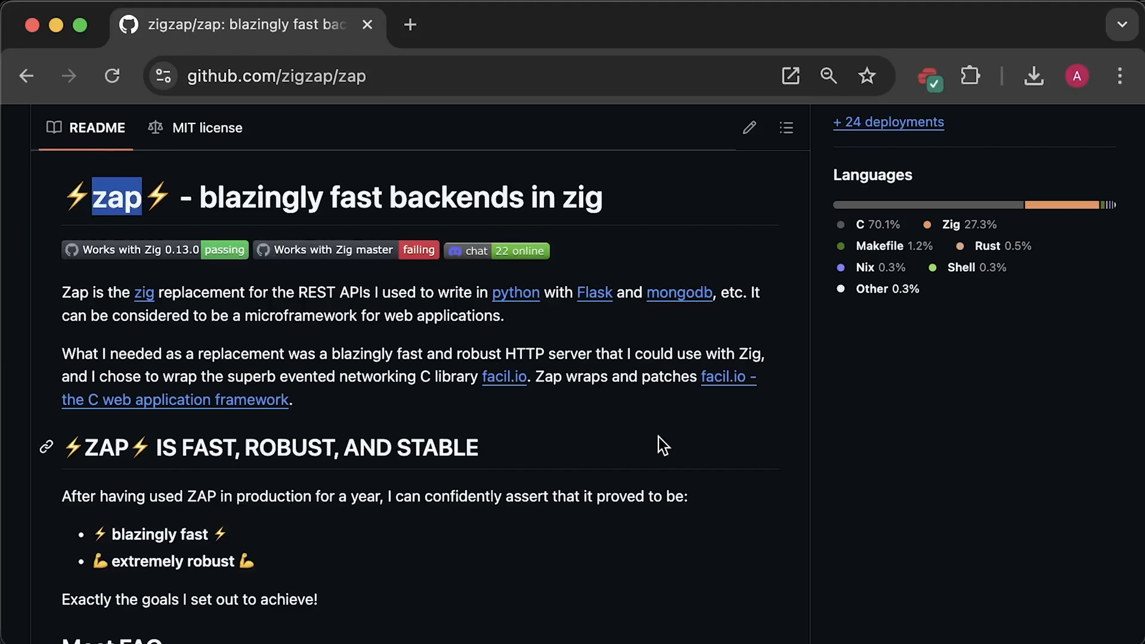
{"action": "left_click_drag", "start_coordinate": [534, 377], "coordinate": [742, 376]}
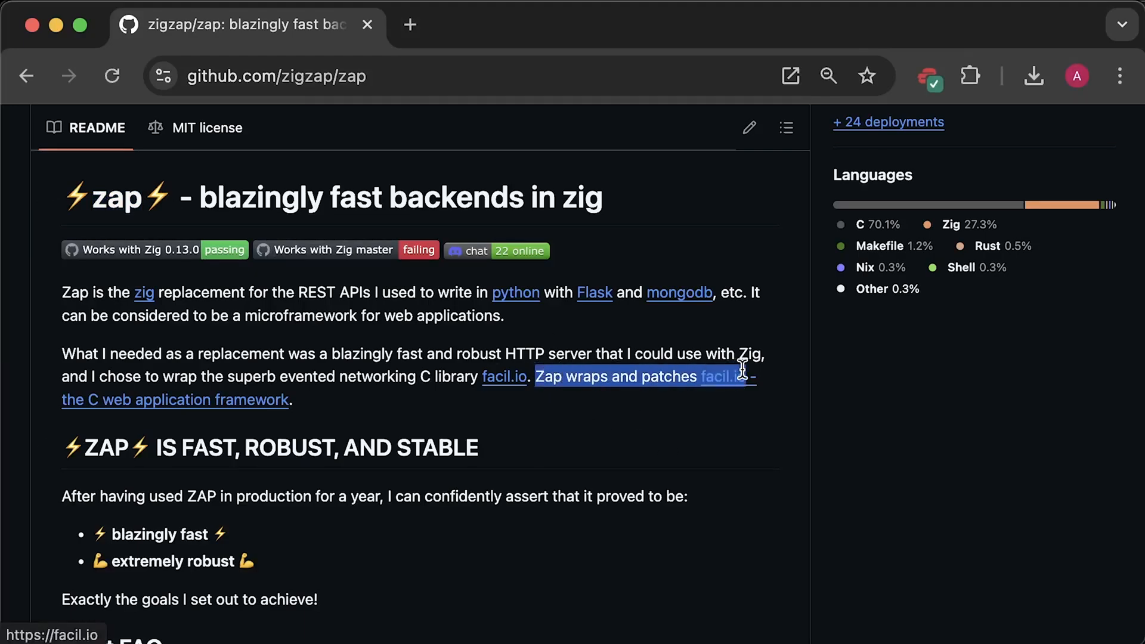
{"action": "left_click_drag", "start_coordinate": [740, 368], "coordinate": [154, 399]}
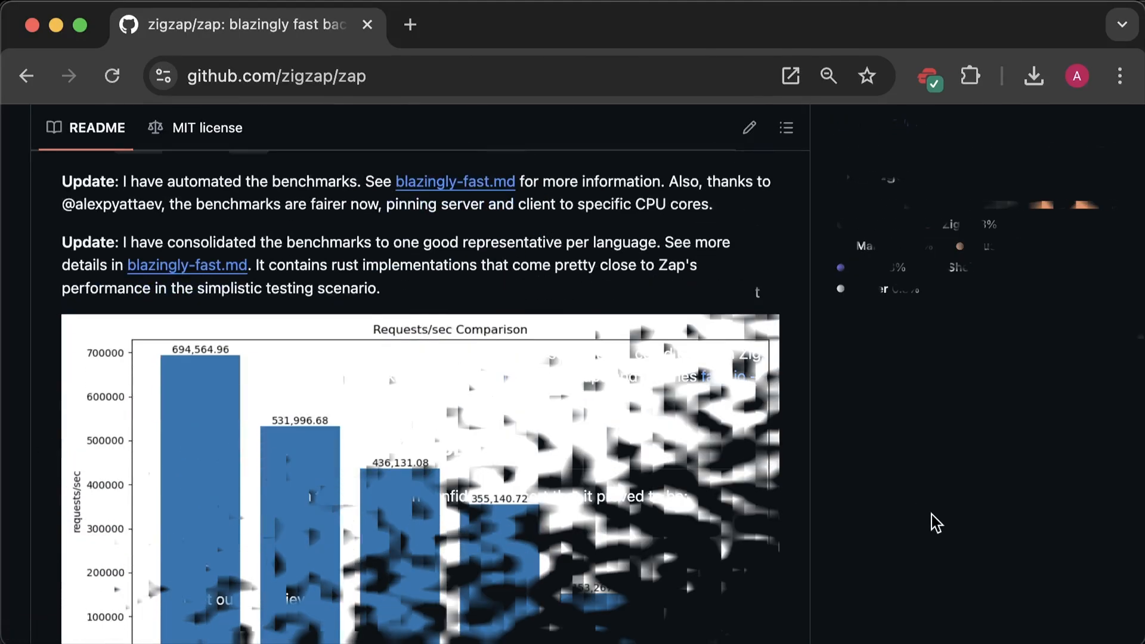
{"action": "scroll", "scroll_direction": "down", "scroll_amount": 3}
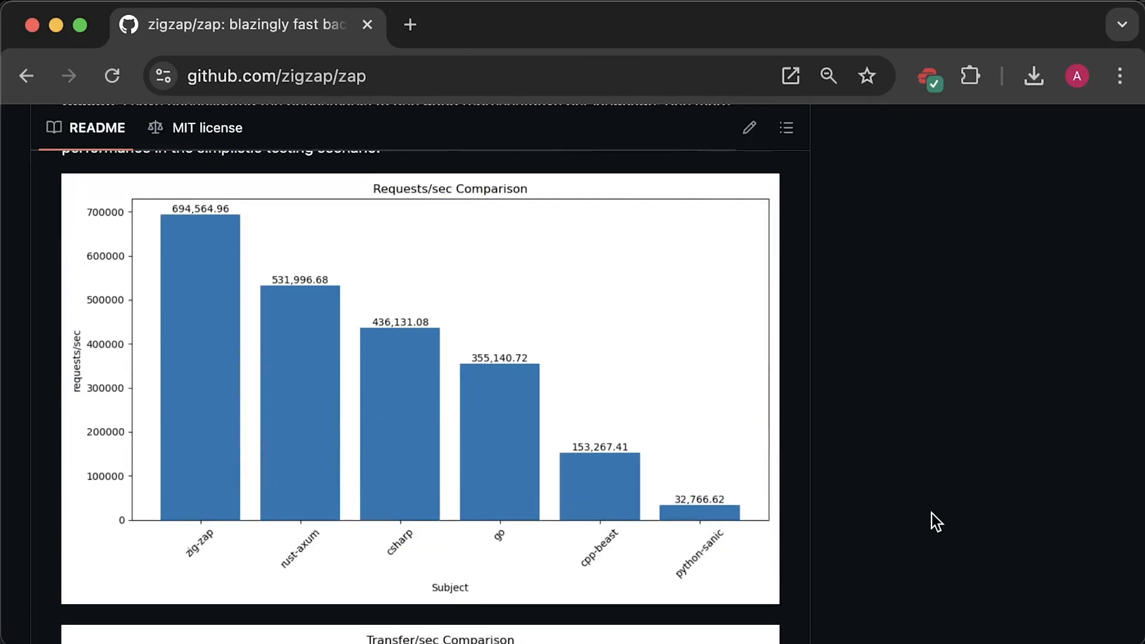
{"action": "scroll", "scroll_direction": "down", "scroll_amount": 3}
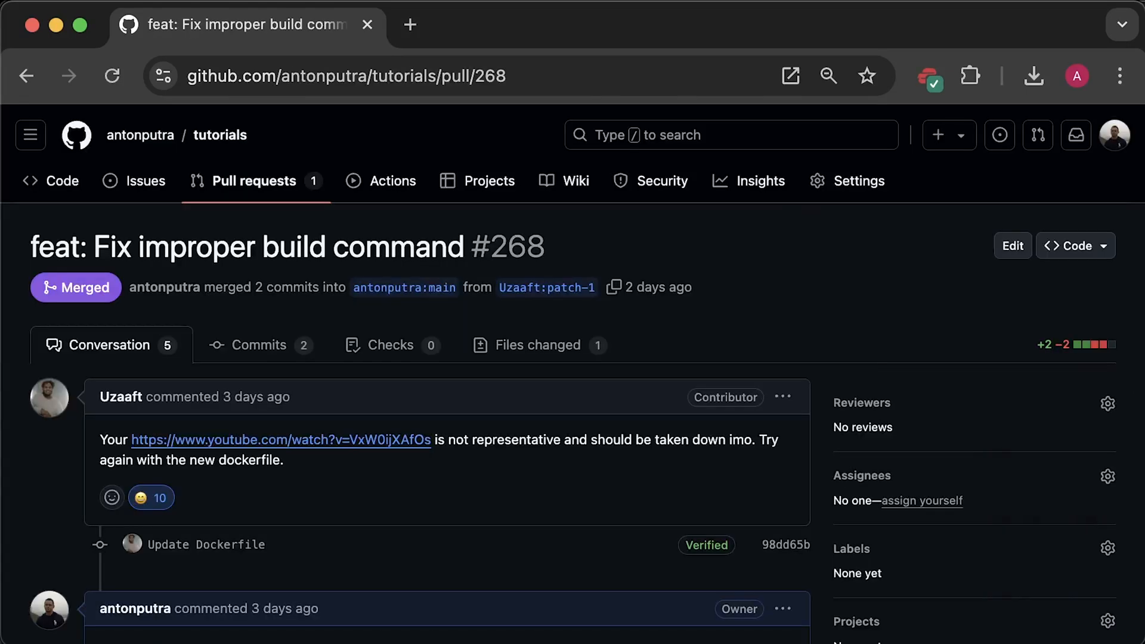
Show pull request #268's Files changed diff with the Dockerfile gaining -Doptimize=ReleaseFast -Dcpu=baseline.
{"action": "double_click", "coordinate": [274, 247]}
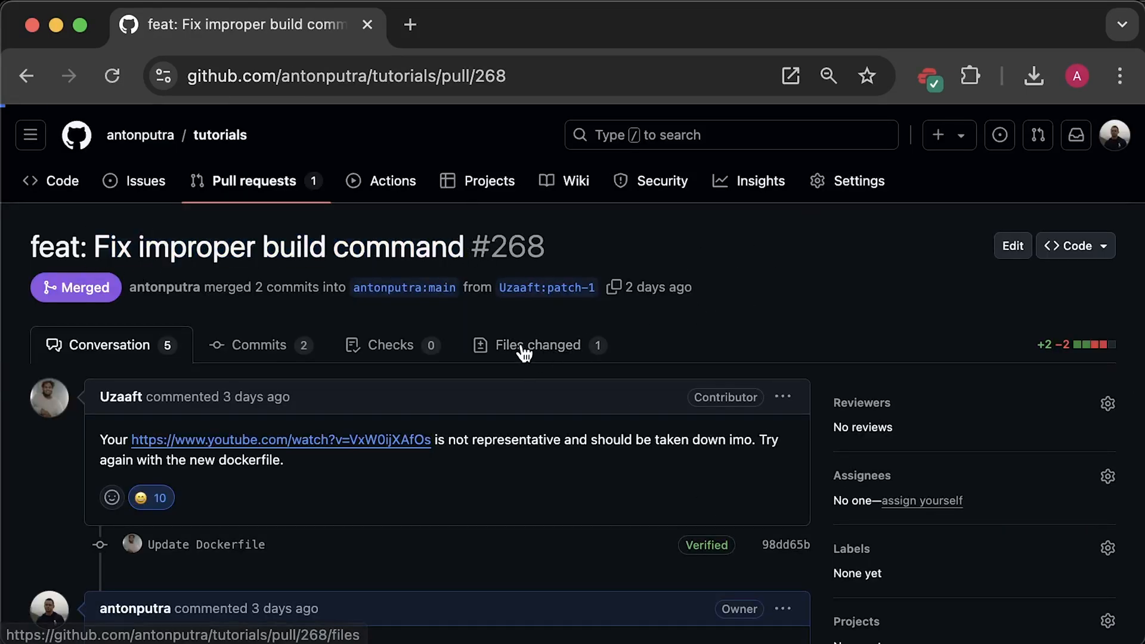
{"action": "left_click", "coordinate": [539, 344]}
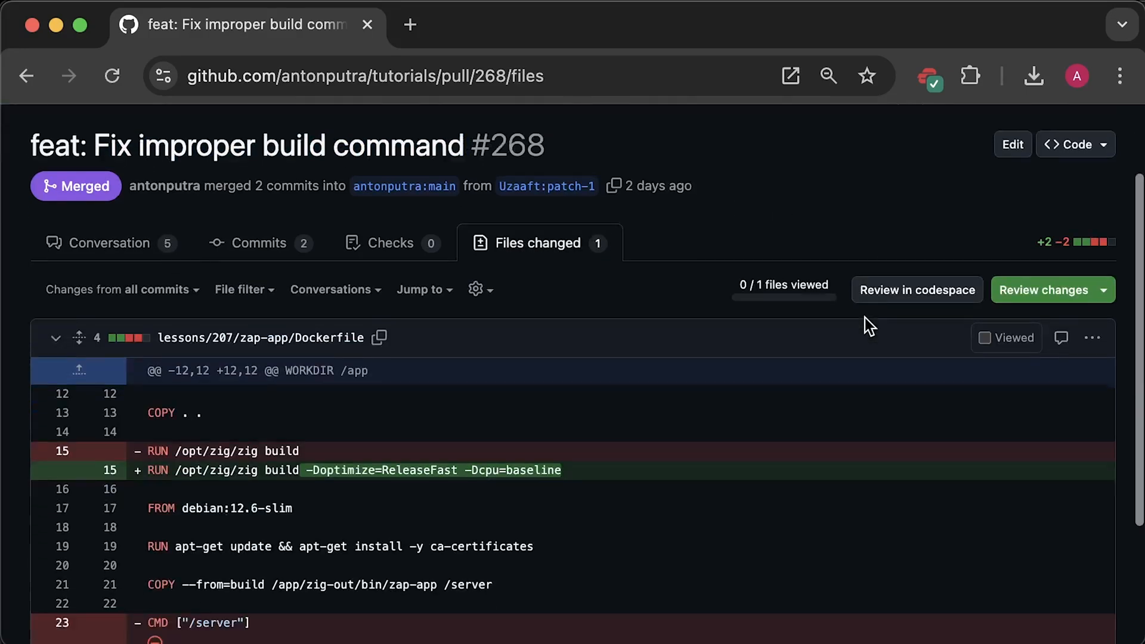
{"action": "scroll", "scroll_direction": "down", "scroll_amount": 3}
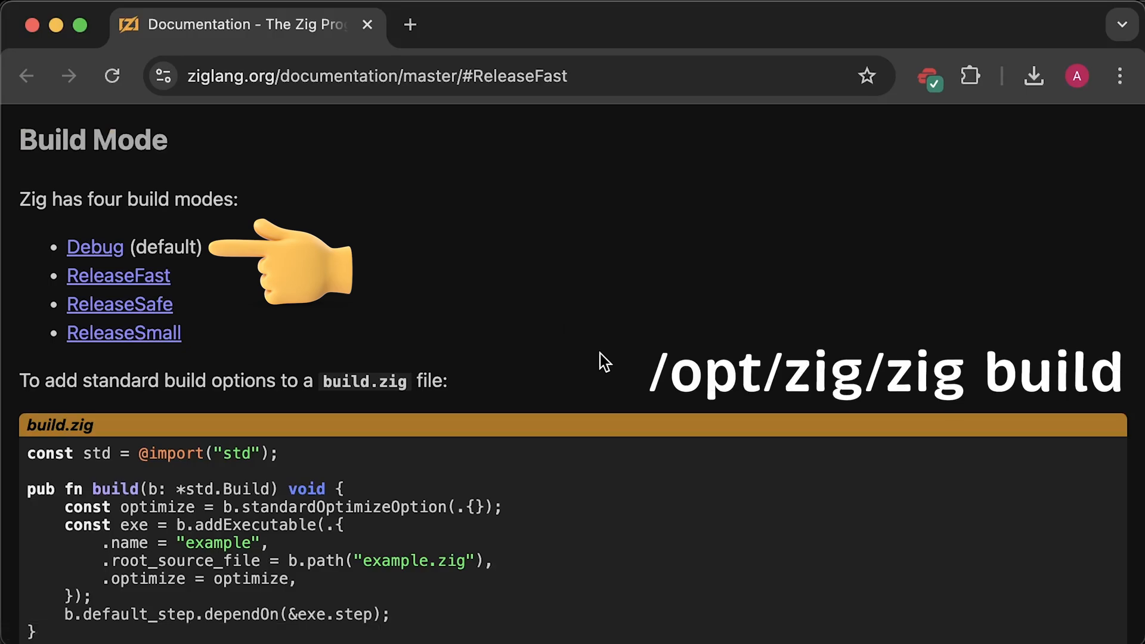
Scroll through Zig's Build Mode docs covering Debug, ReleaseFast, ReleaseSafe and ReleaseSmall.
{"action": "scroll", "scroll_direction": "down", "scroll_amount": 3}
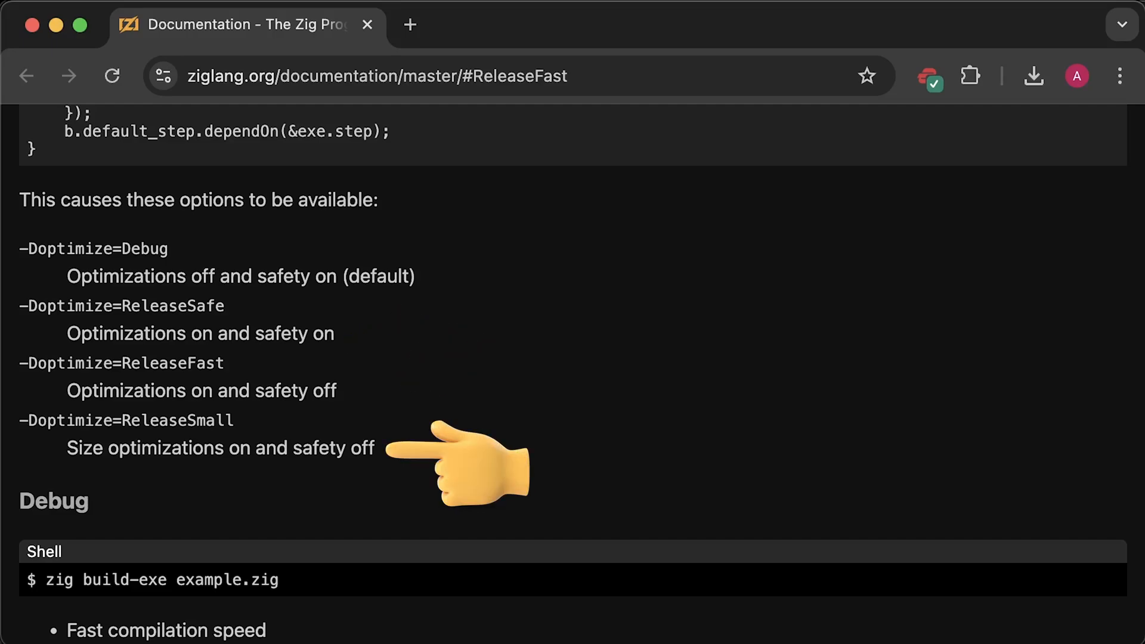
{"action": "scroll", "scroll_direction": "down", "scroll_amount": 3}
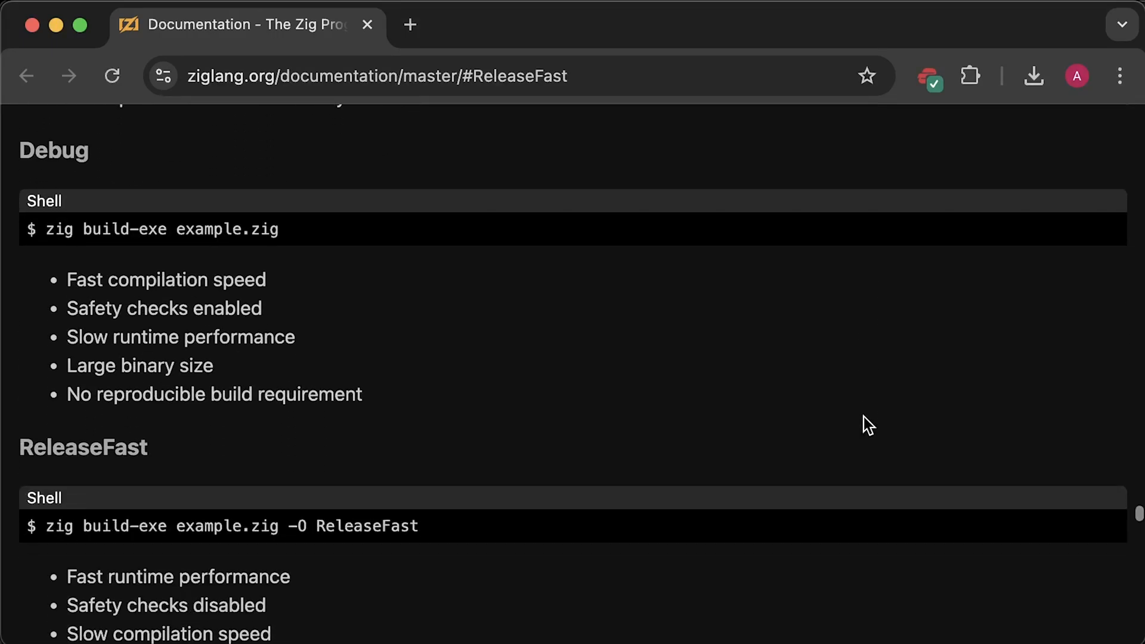
{"action": "scroll", "scroll_direction": "down", "scroll_amount": 3}
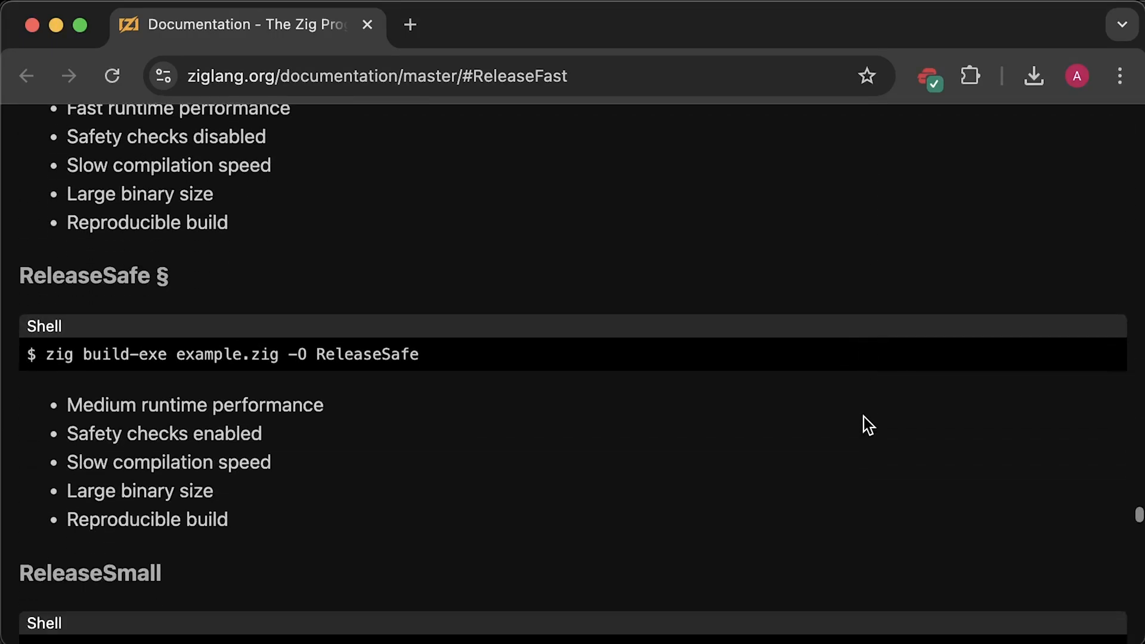
{"action": "scroll", "scroll_direction": "down", "scroll_amount": 3}
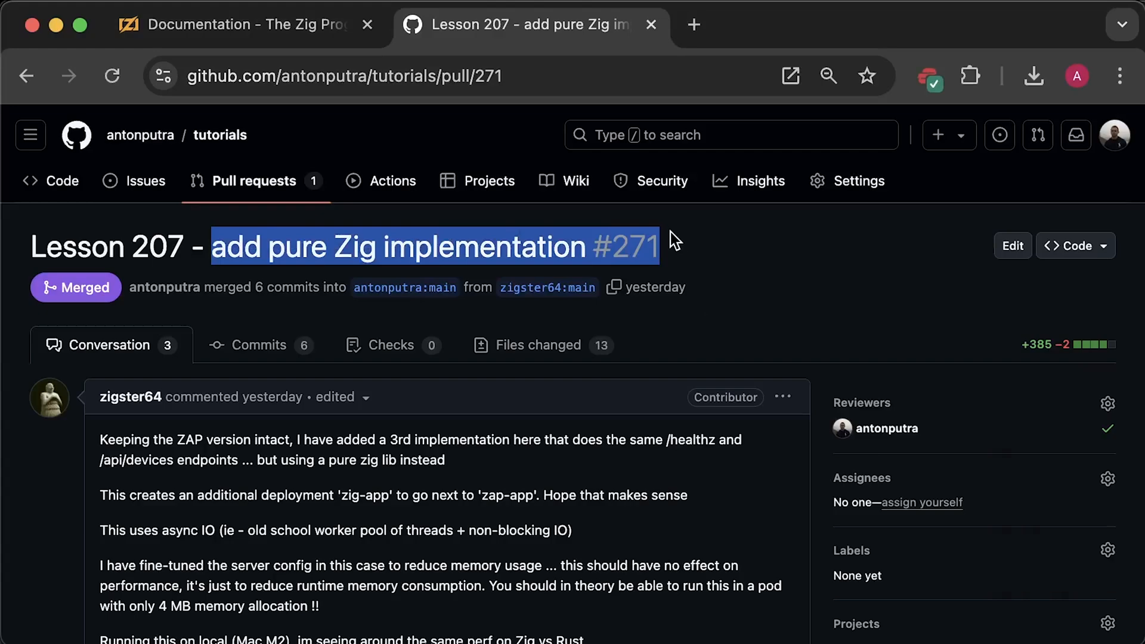
Scroll pull request #271 down to the Dockerfile review comment about ReleaseSmall.
{"action": "scroll", "scroll_direction": "down", "scroll_amount": 3}
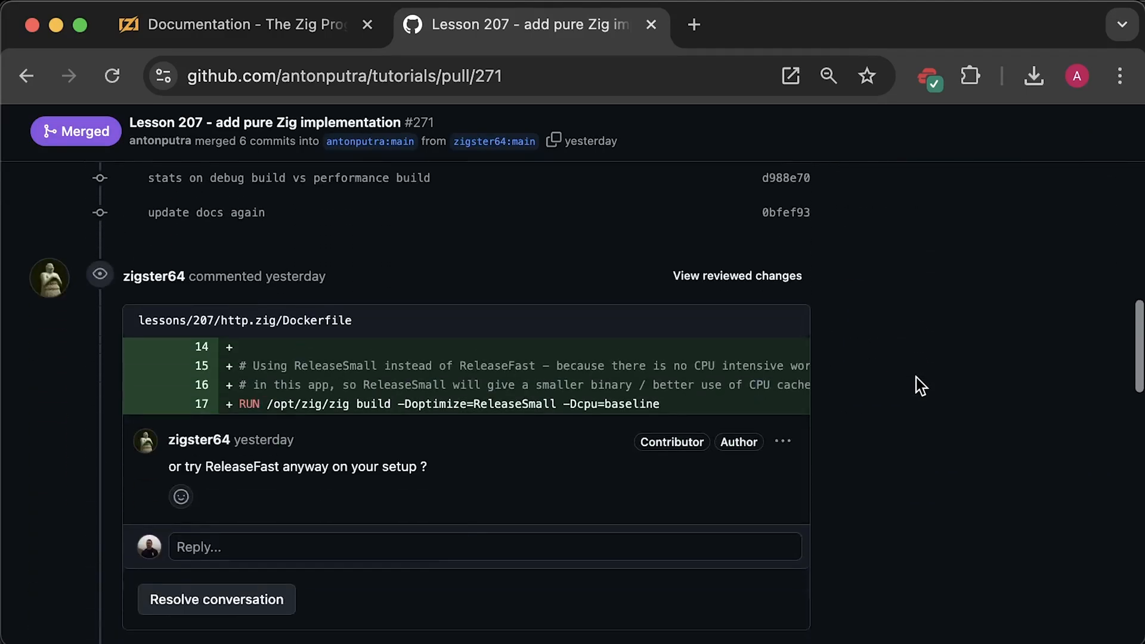
{"action": "scroll", "scroll_direction": "down", "scroll_amount": 3}
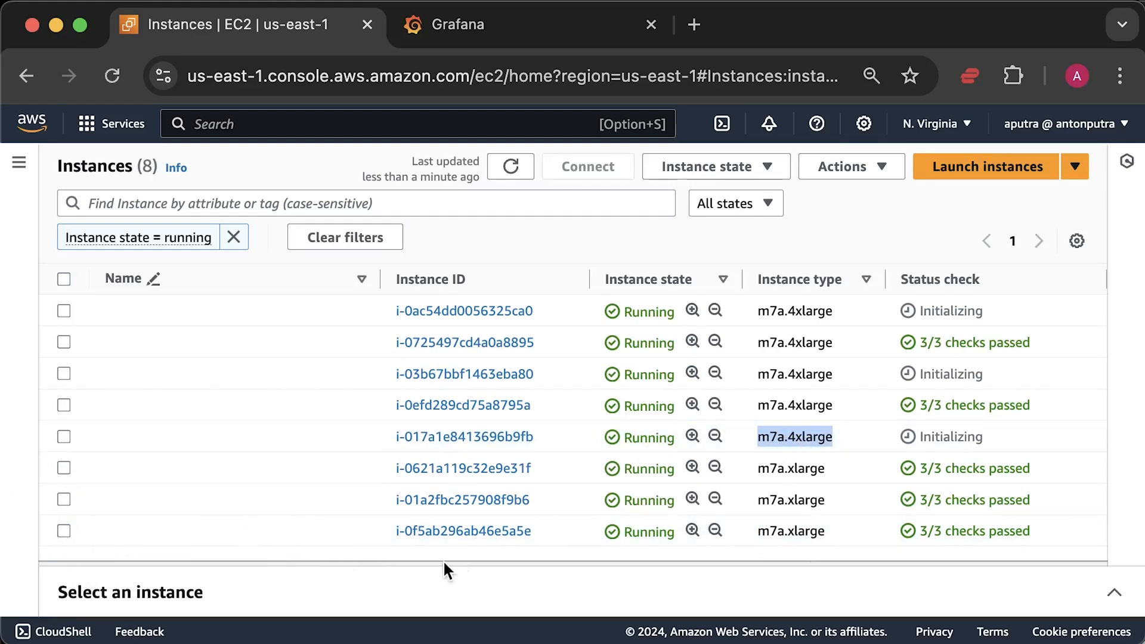
Highlight the m7a.4xlarge instance type in the running EC2 instances list.
{"action": "left_click", "coordinate": [516, 24]}
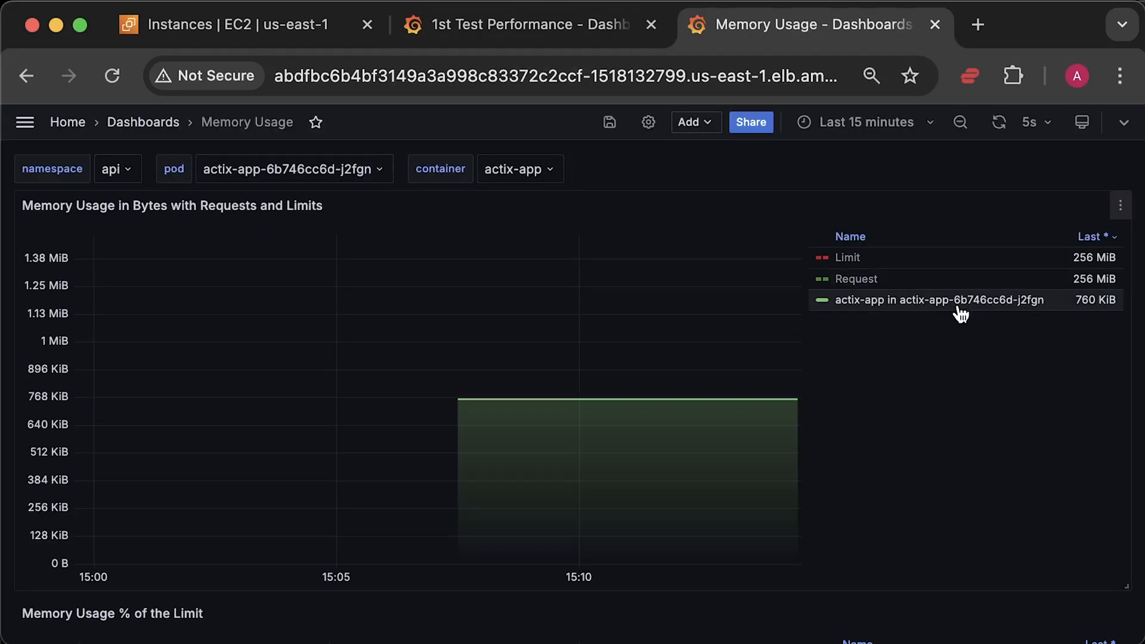
{"action": "mouse_move", "coordinate": [673, 398]}
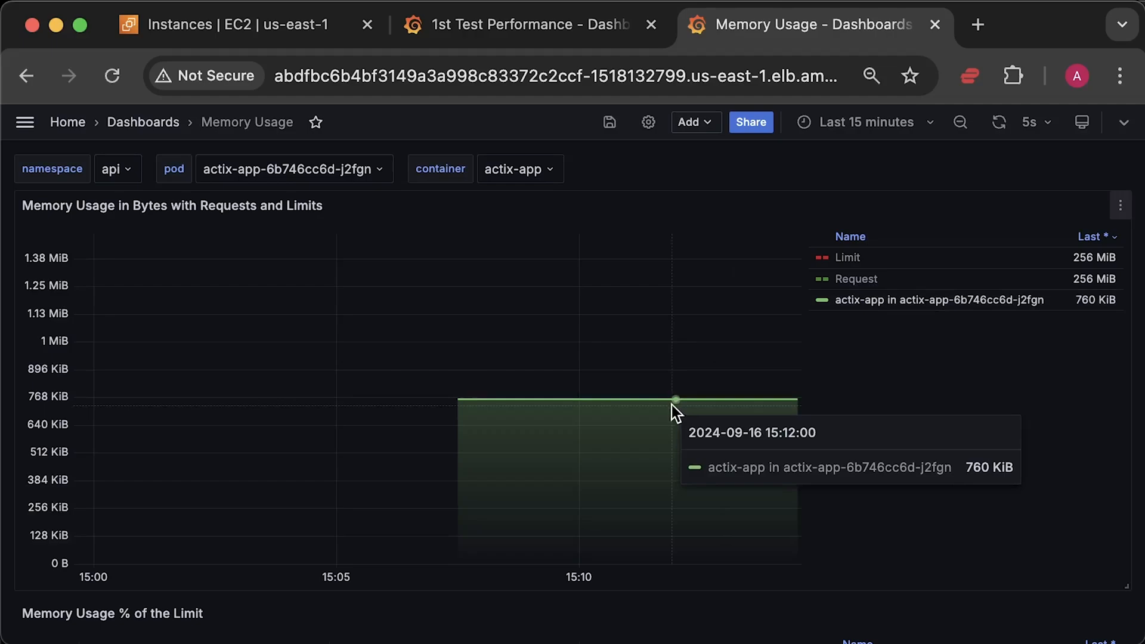
{"action": "mouse_move", "coordinate": [333, 134]}
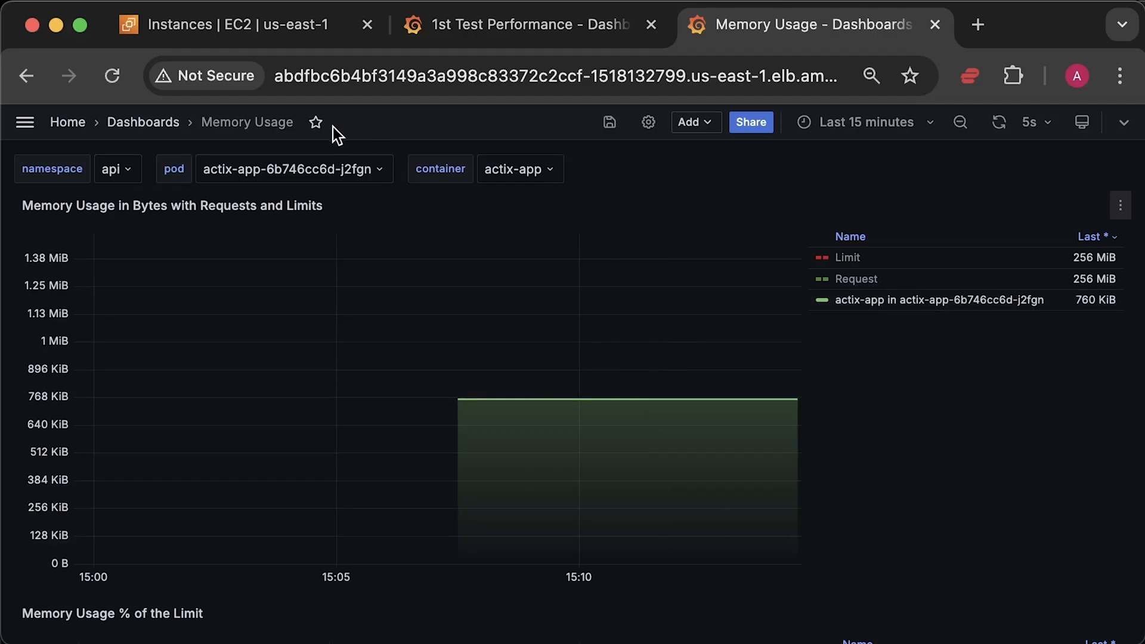
Show memory usage for the zap-app pod, then switch to the 1st Test Performance dashboard.
{"action": "left_click", "coordinate": [293, 168]}
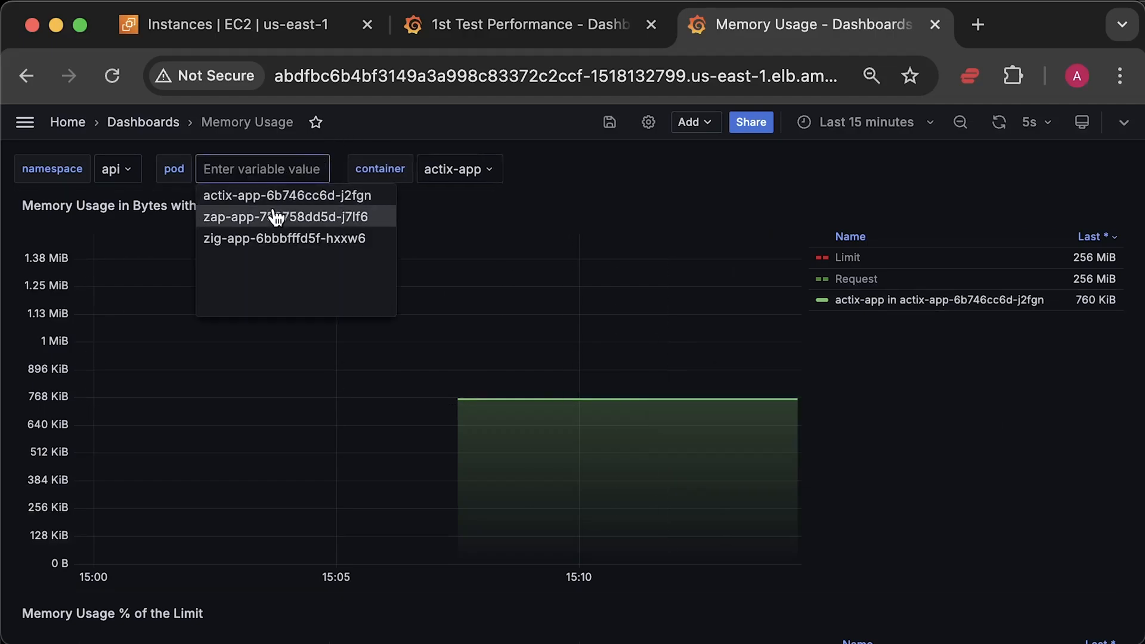
{"action": "left_click", "coordinate": [281, 216]}
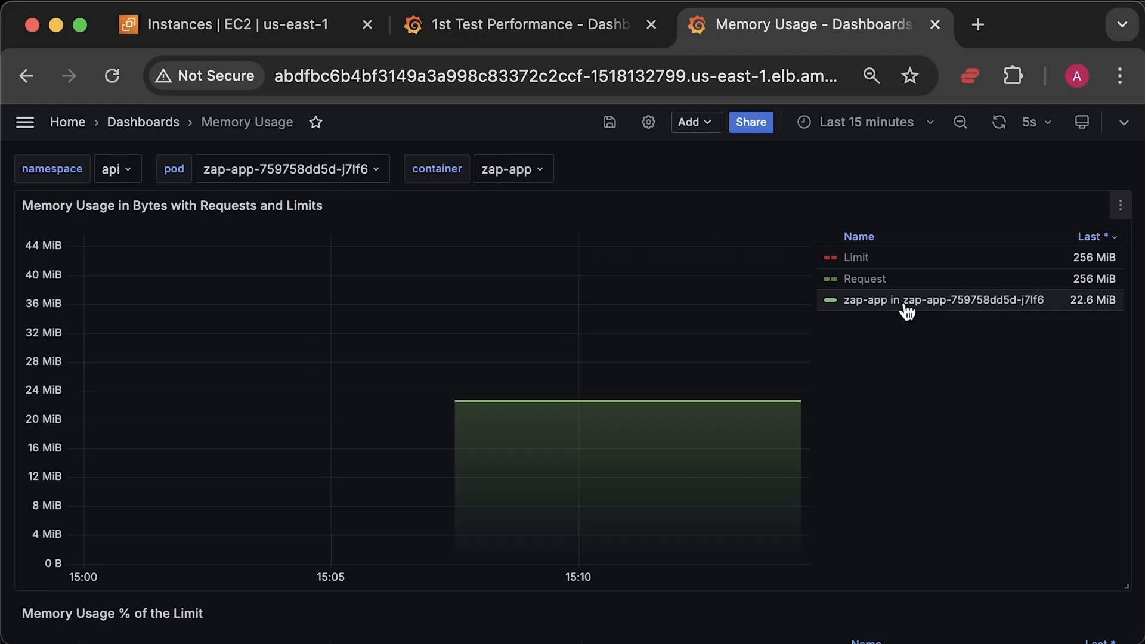
{"action": "mouse_move", "coordinate": [628, 427]}
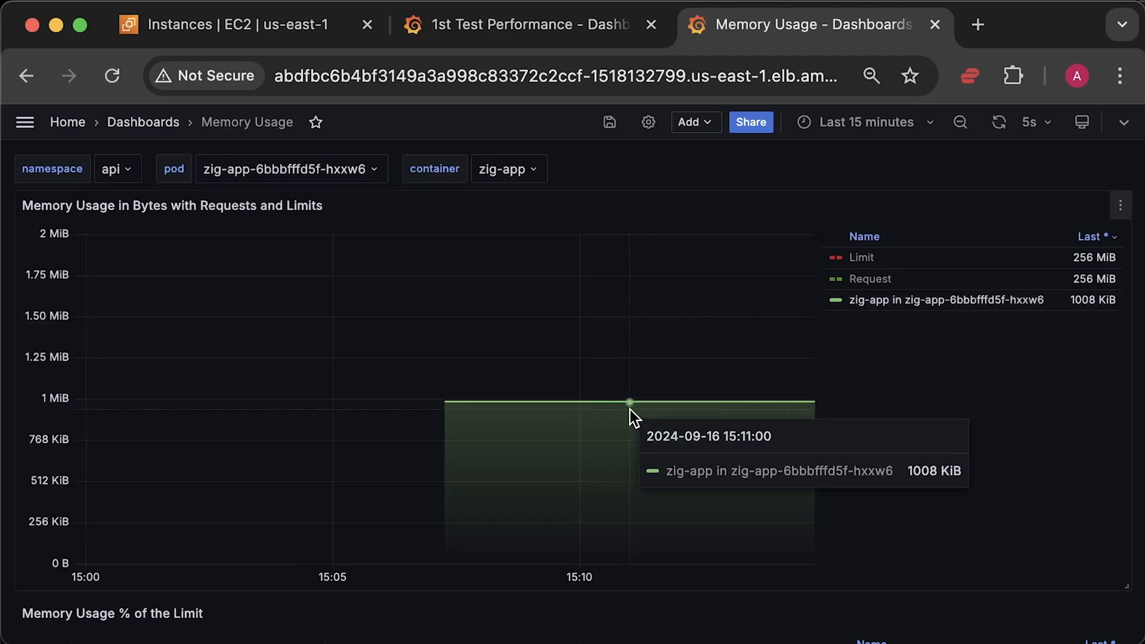
{"action": "mouse_move", "coordinate": [443, 320]}
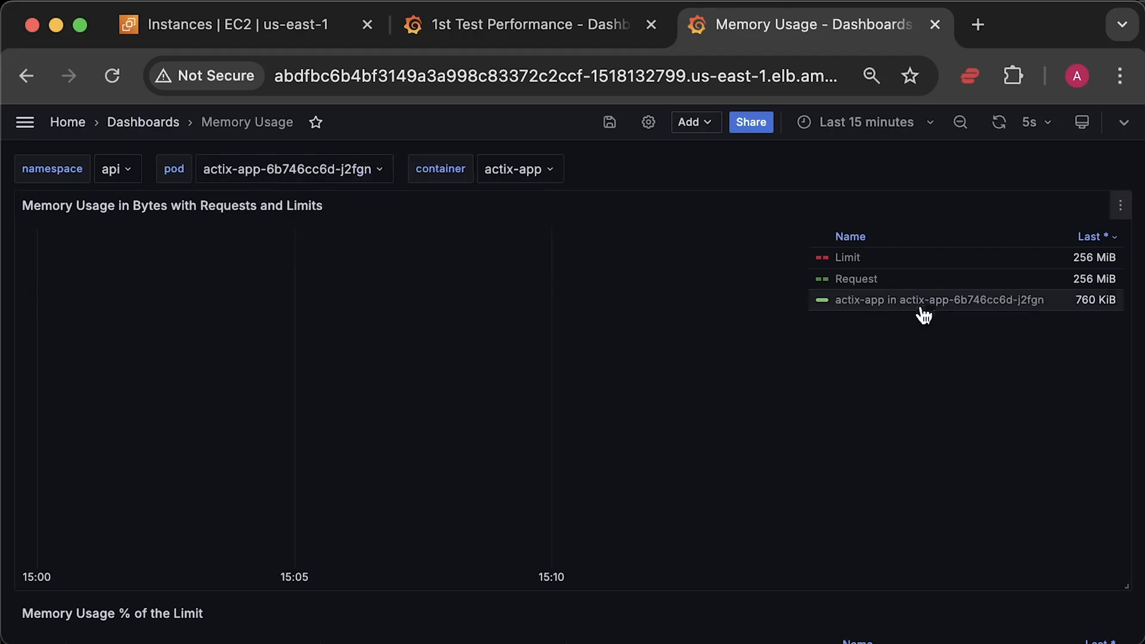
{"action": "mouse_move", "coordinate": [649, 422]}
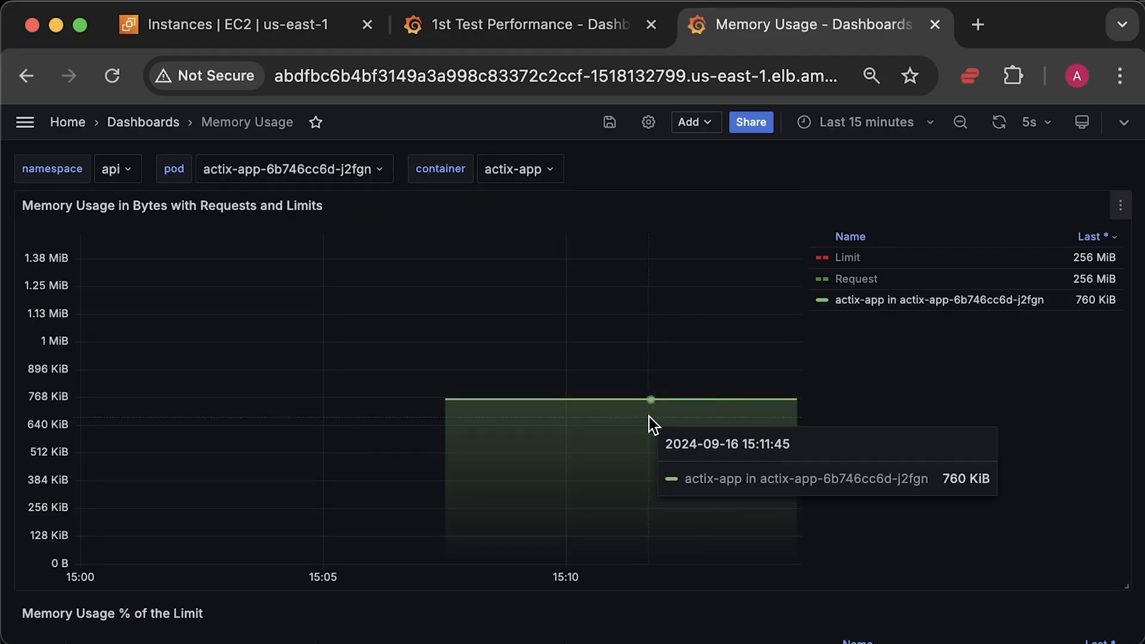
{"action": "left_click", "coordinate": [520, 24]}
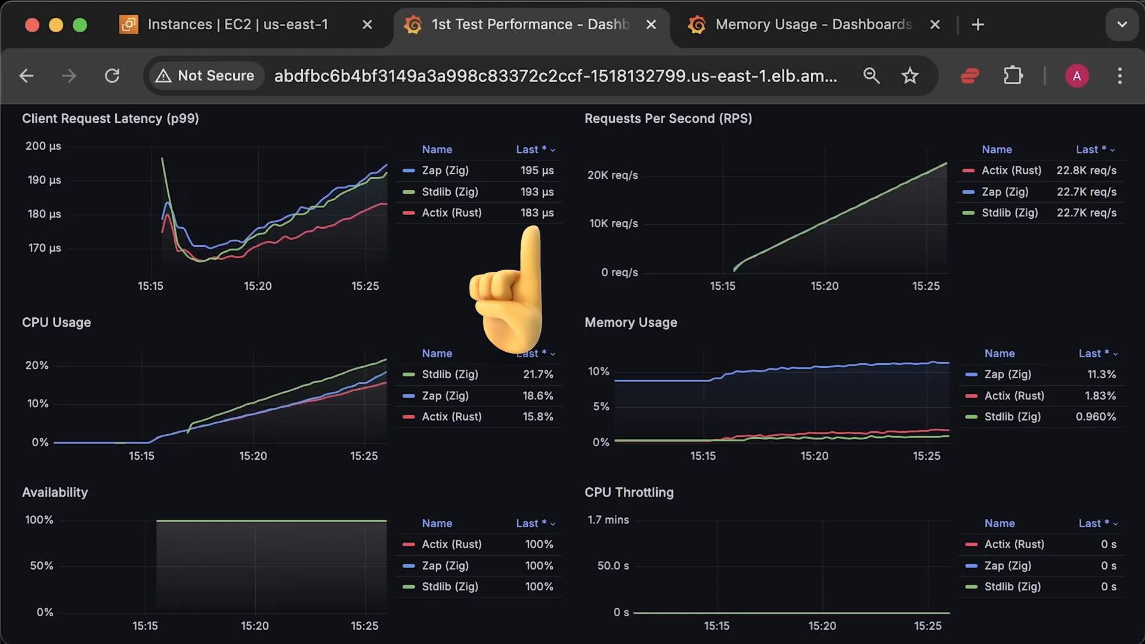
{"action": "mouse_move", "coordinate": [503, 496]}
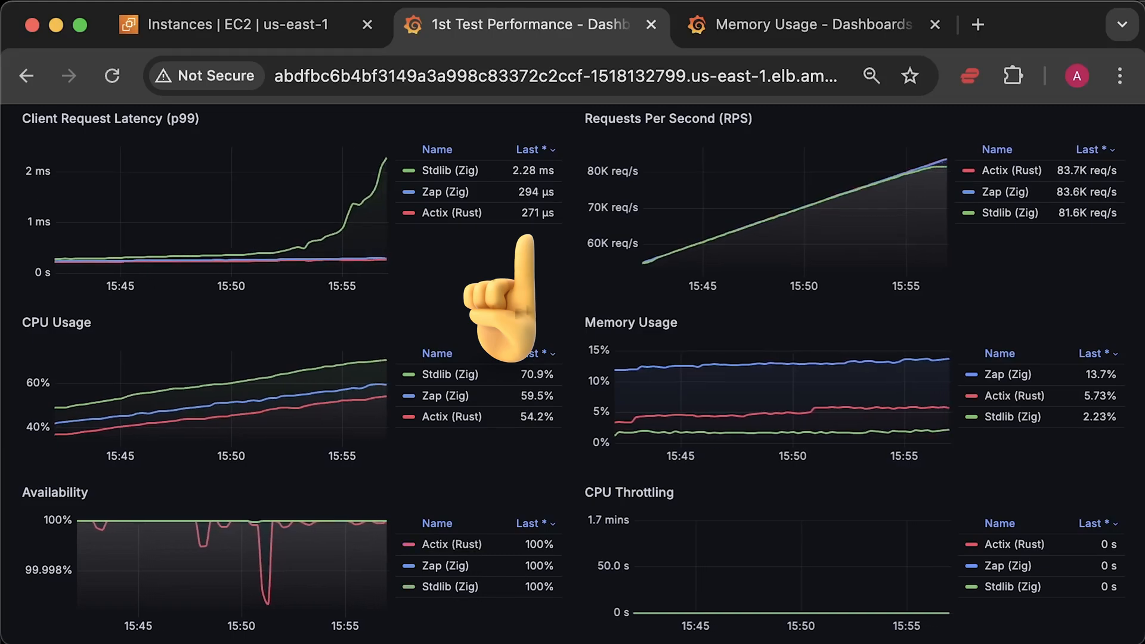
{"action": "mouse_move", "coordinate": [1045, 292]}
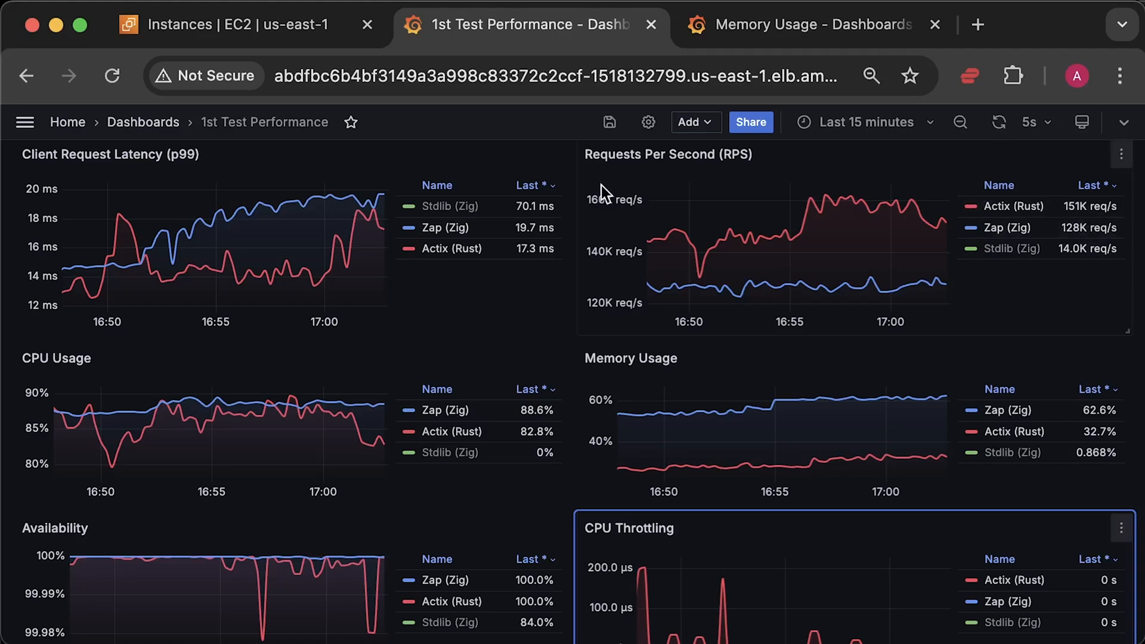
Unhide Stdlib (Zig) on the charts and widen the time range to the full 15:14–17:03 test.
{"action": "left_click", "coordinate": [450, 206]}
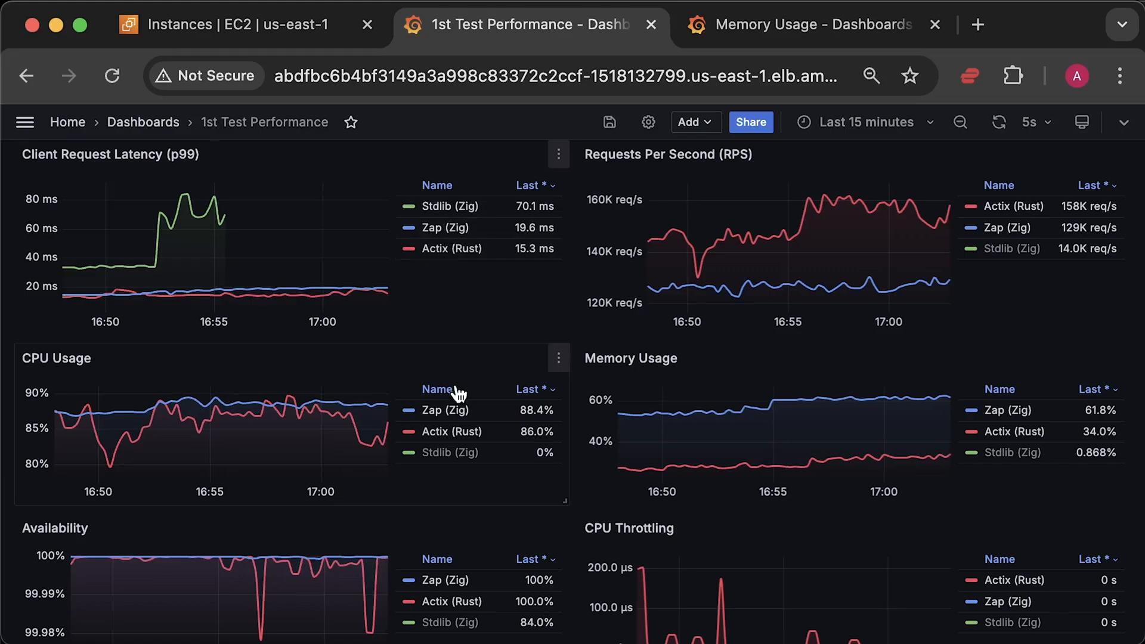
{"action": "left_click", "coordinate": [450, 451]}
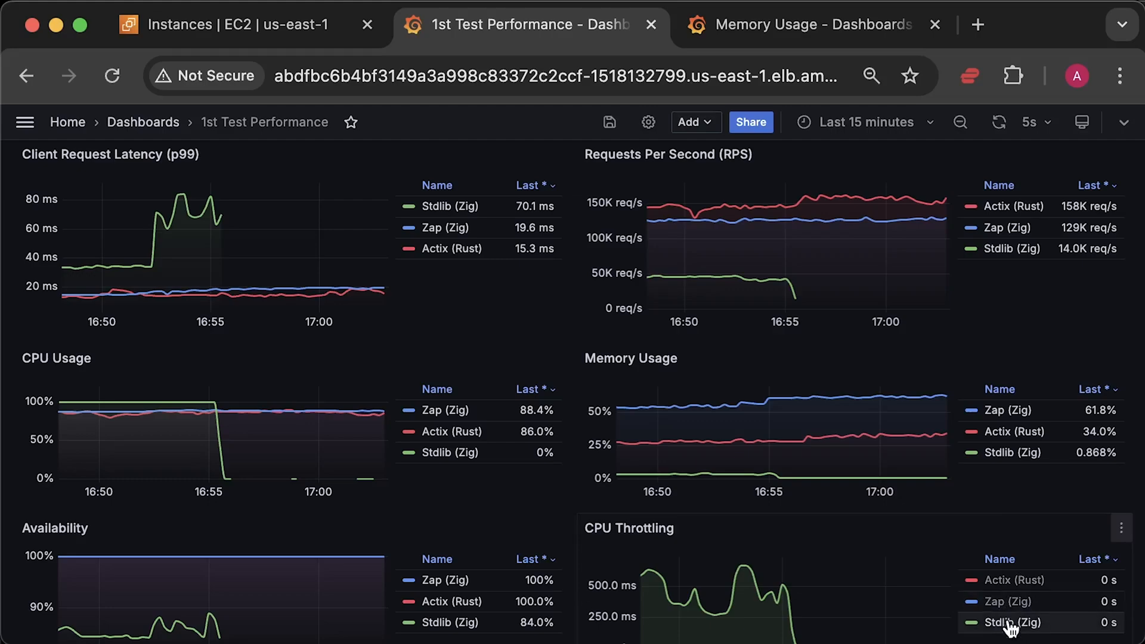
{"action": "mouse_move", "coordinate": [865, 121]}
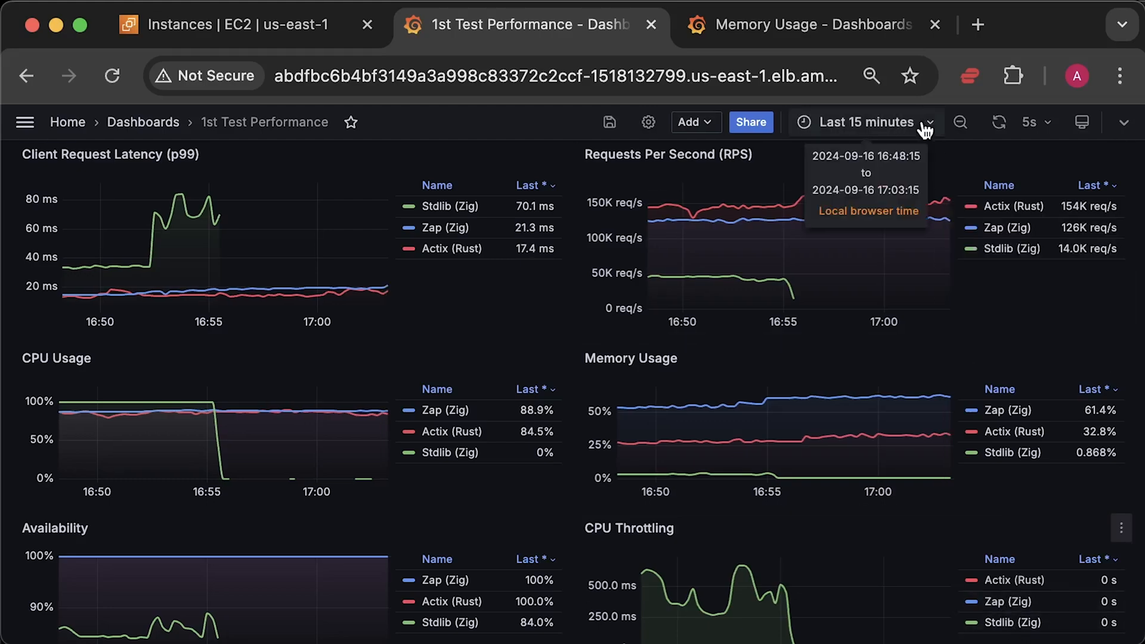
{"action": "left_click", "coordinate": [866, 122]}
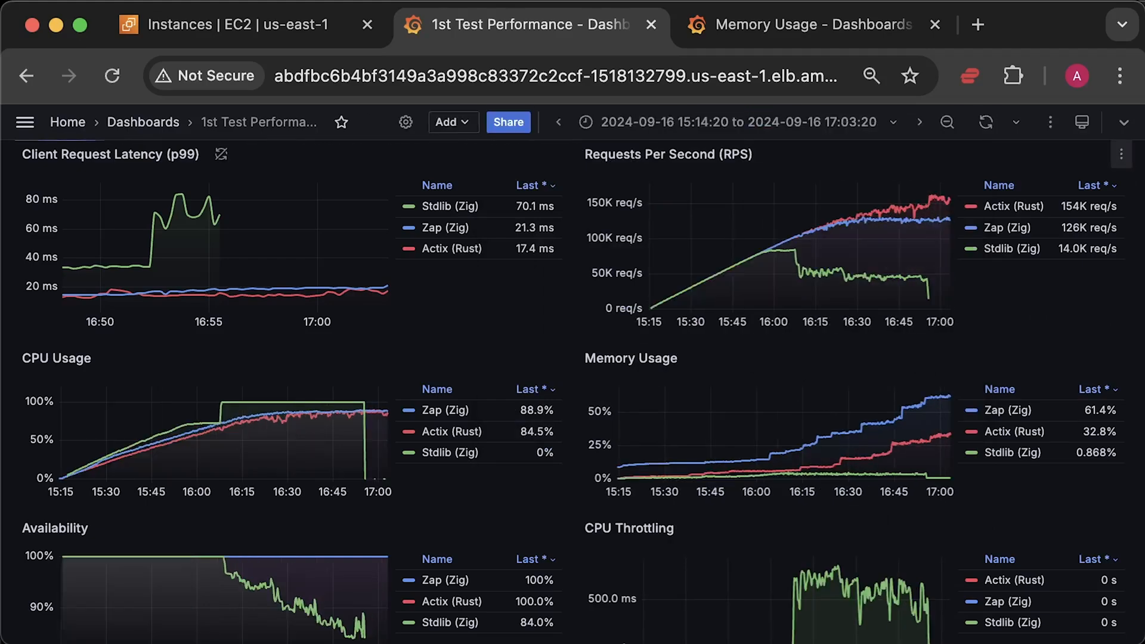
{"action": "left_click", "coordinate": [1121, 154]}
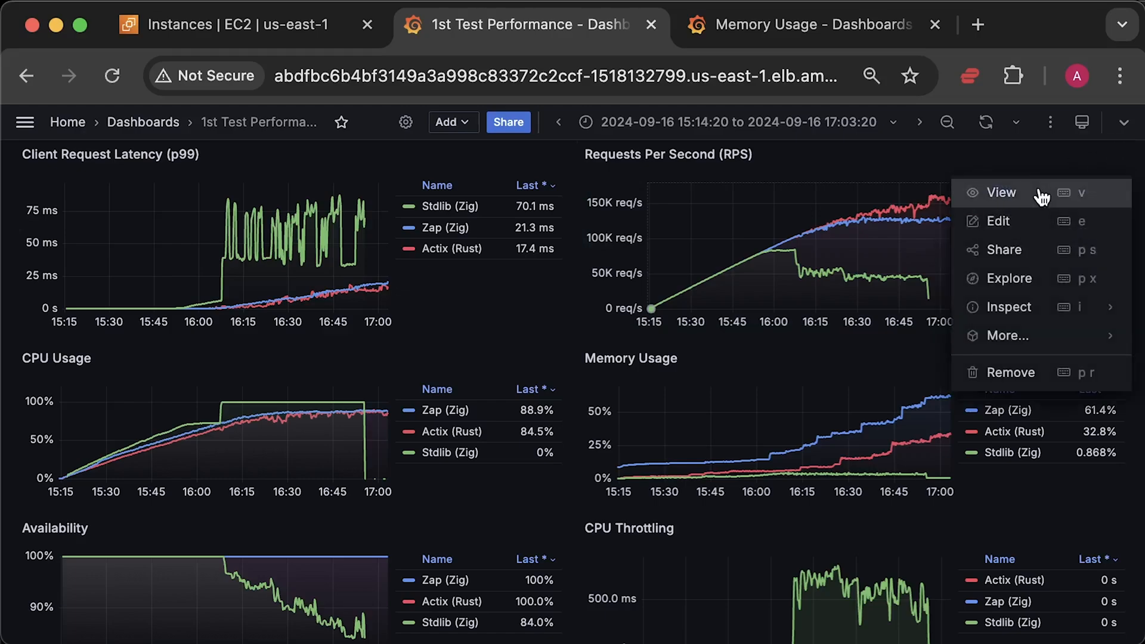
{"action": "left_click", "coordinate": [999, 192]}
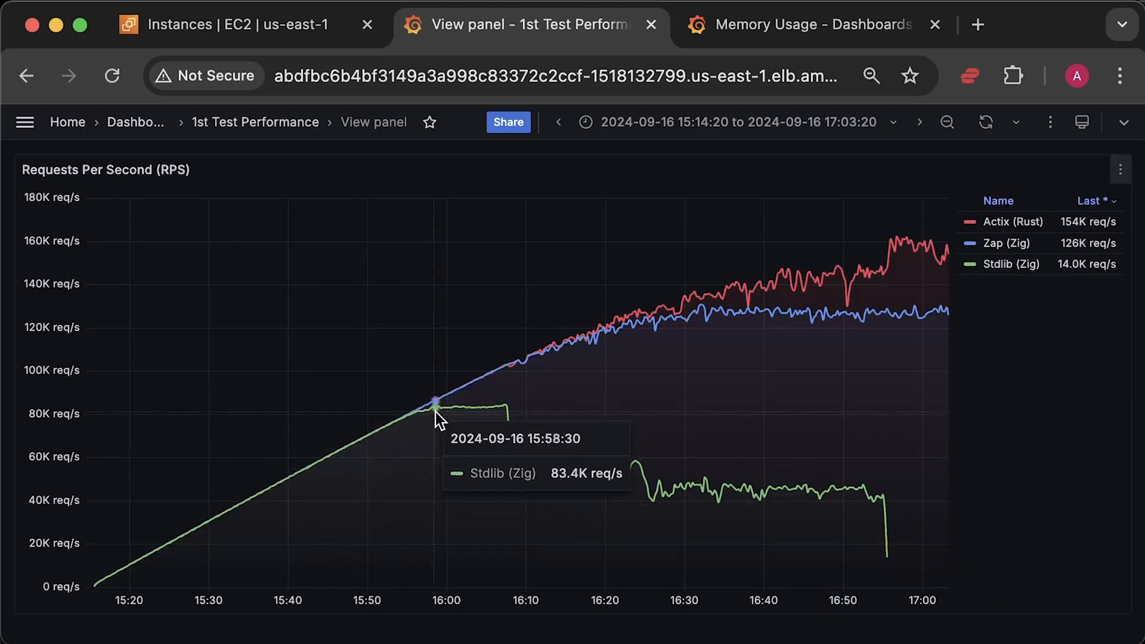
{"action": "mouse_move", "coordinate": [509, 414]}
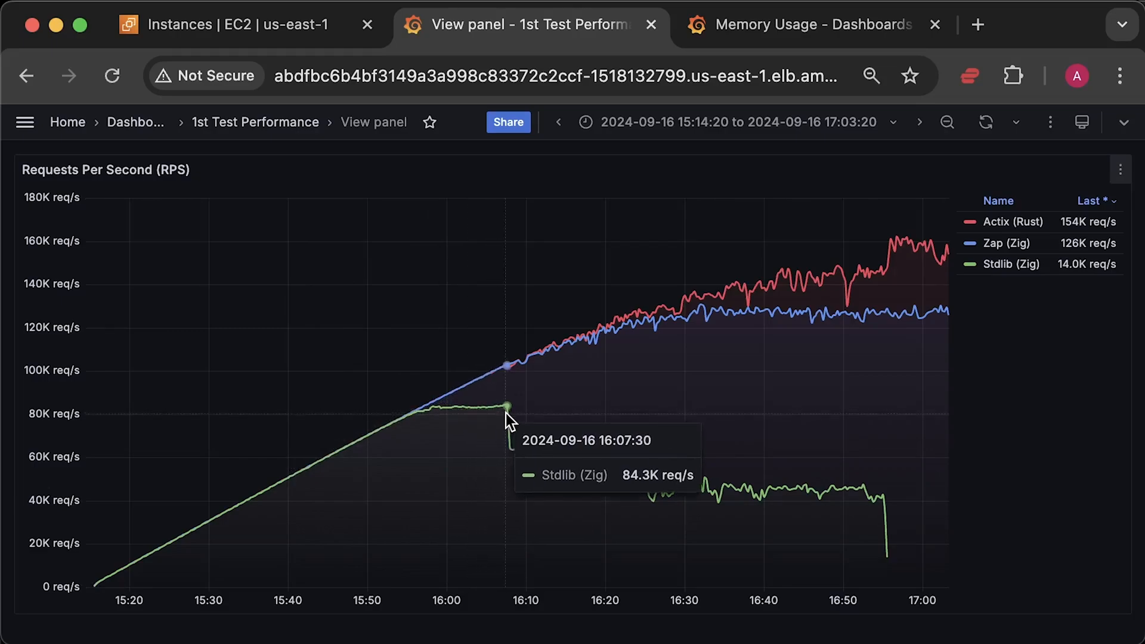
{"action": "mouse_move", "coordinate": [512, 372]}
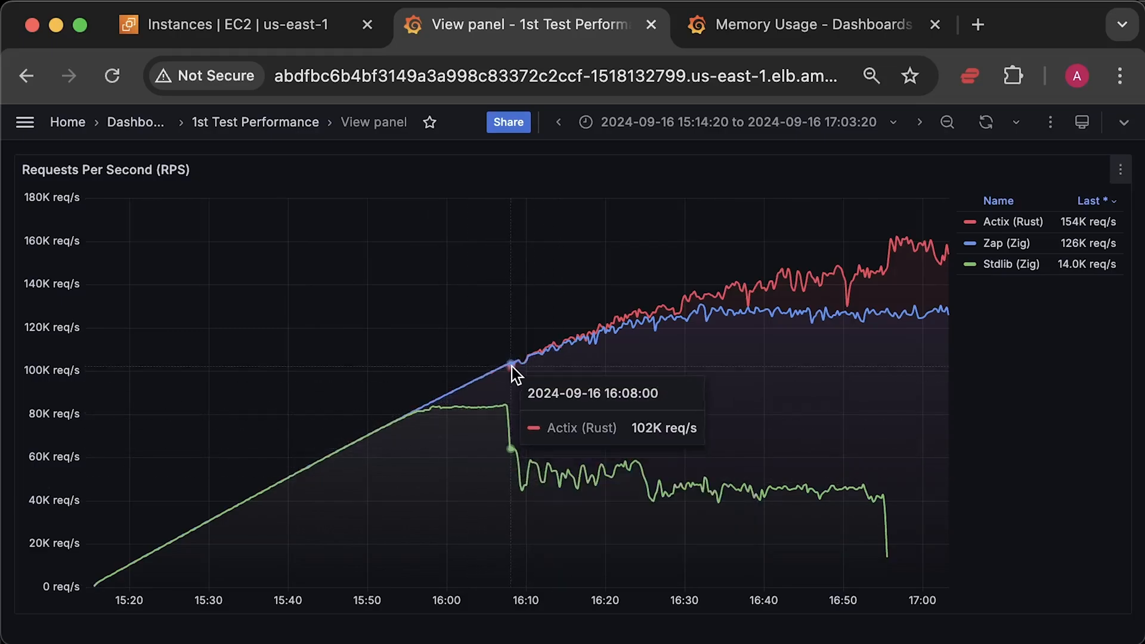
{"action": "mouse_move", "coordinate": [613, 347]}
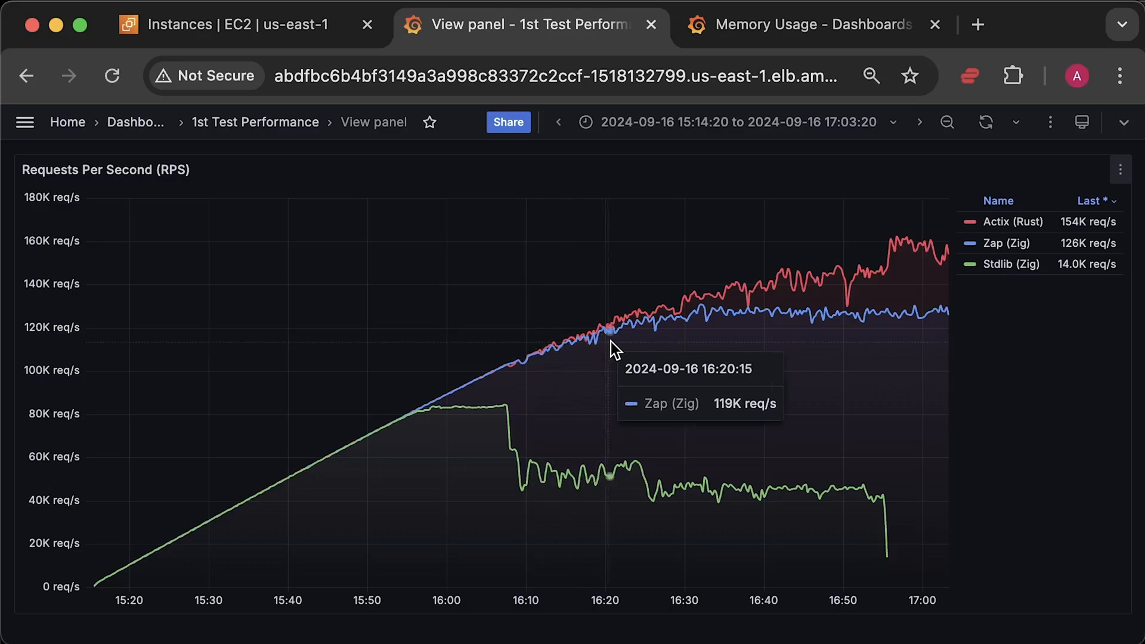
{"action": "mouse_move", "coordinate": [815, 302]}
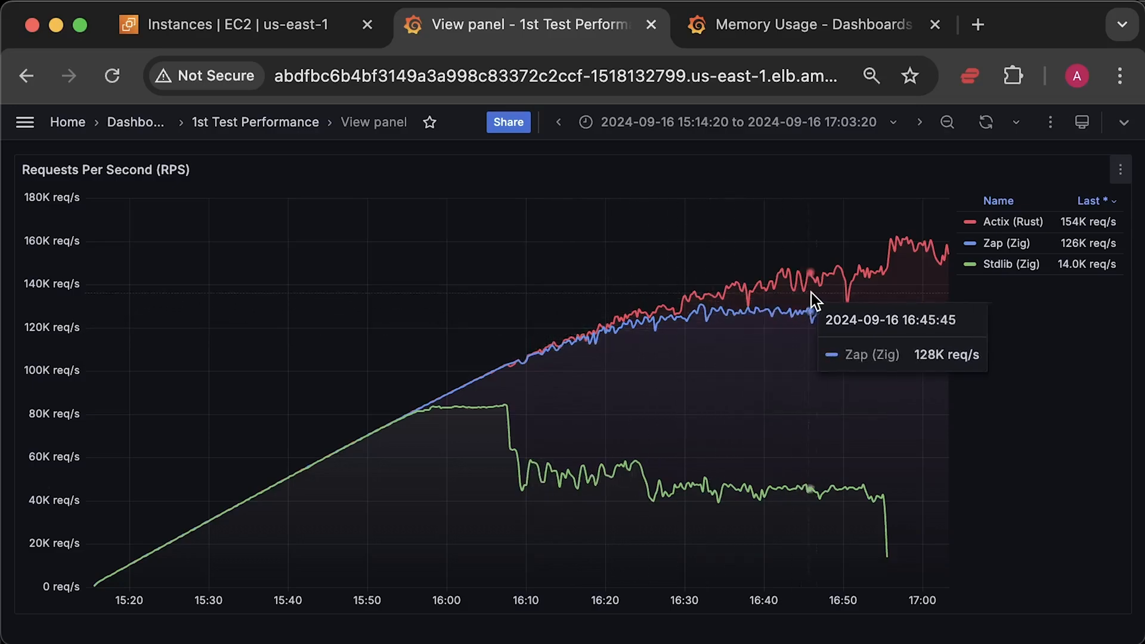
{"action": "mouse_move", "coordinate": [1072, 356]}
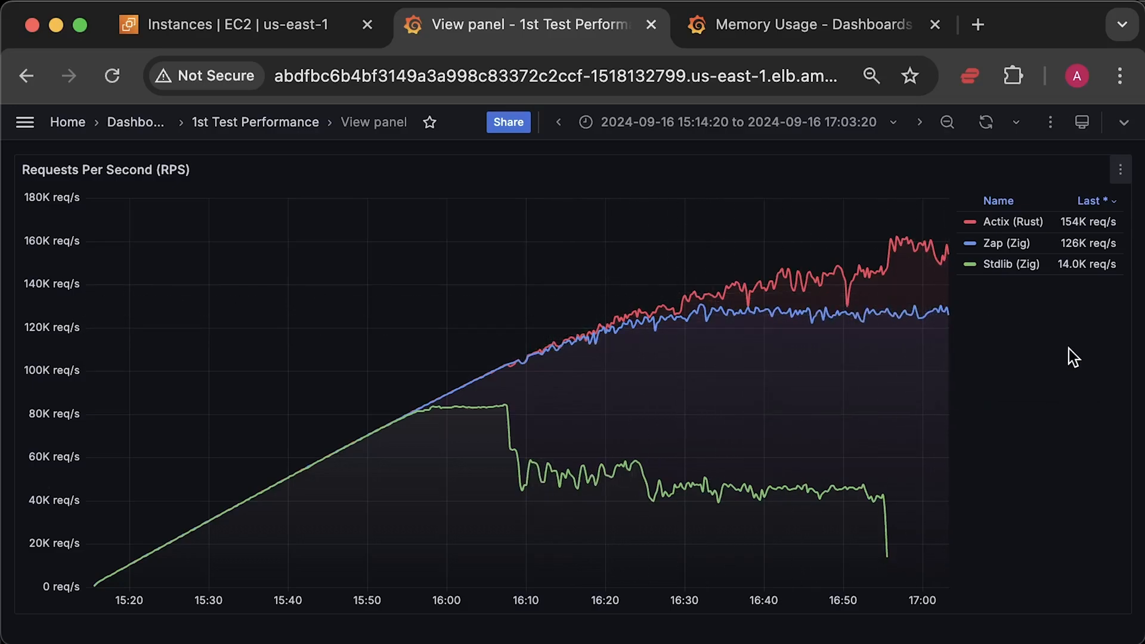
{"action": "mouse_move", "coordinate": [1089, 387]}
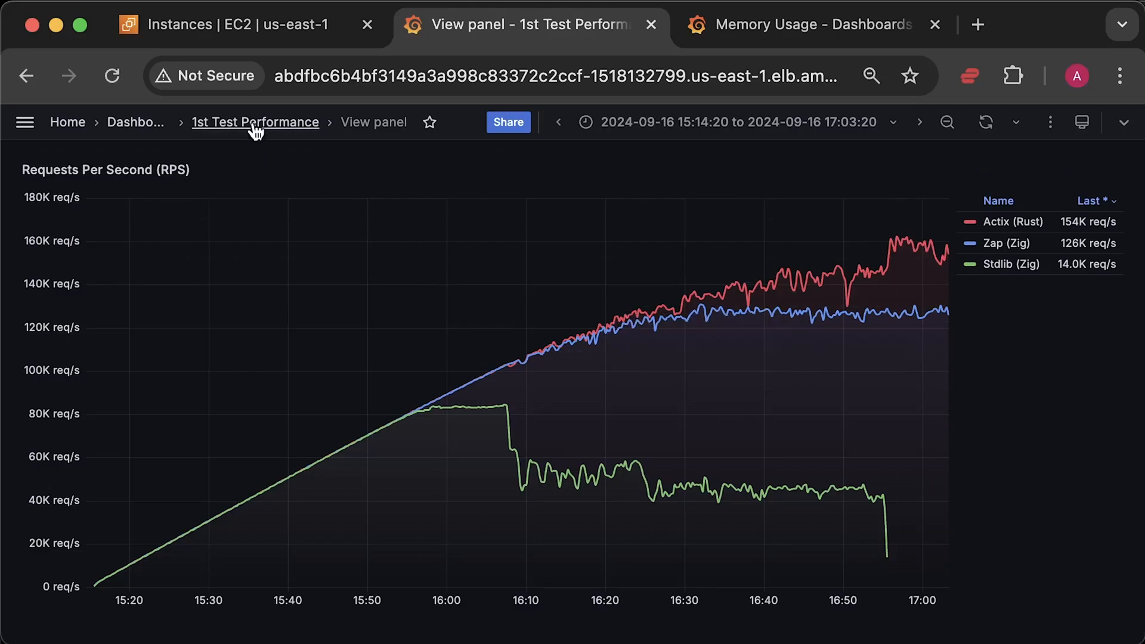
{"action": "left_click", "coordinate": [255, 121]}
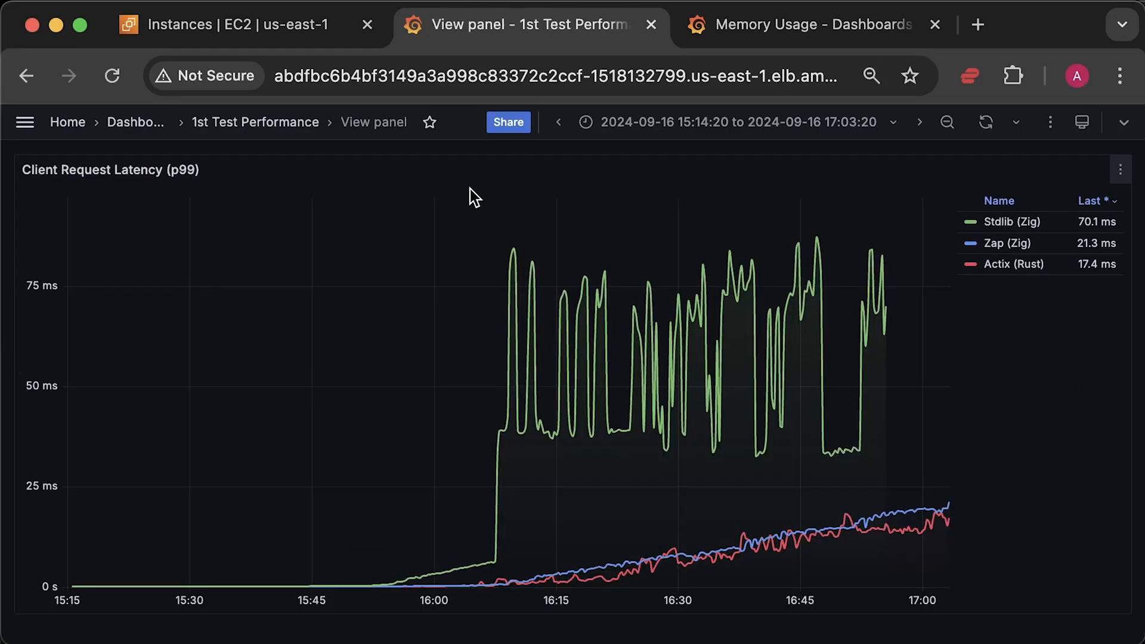
{"action": "mouse_move", "coordinate": [425, 583]}
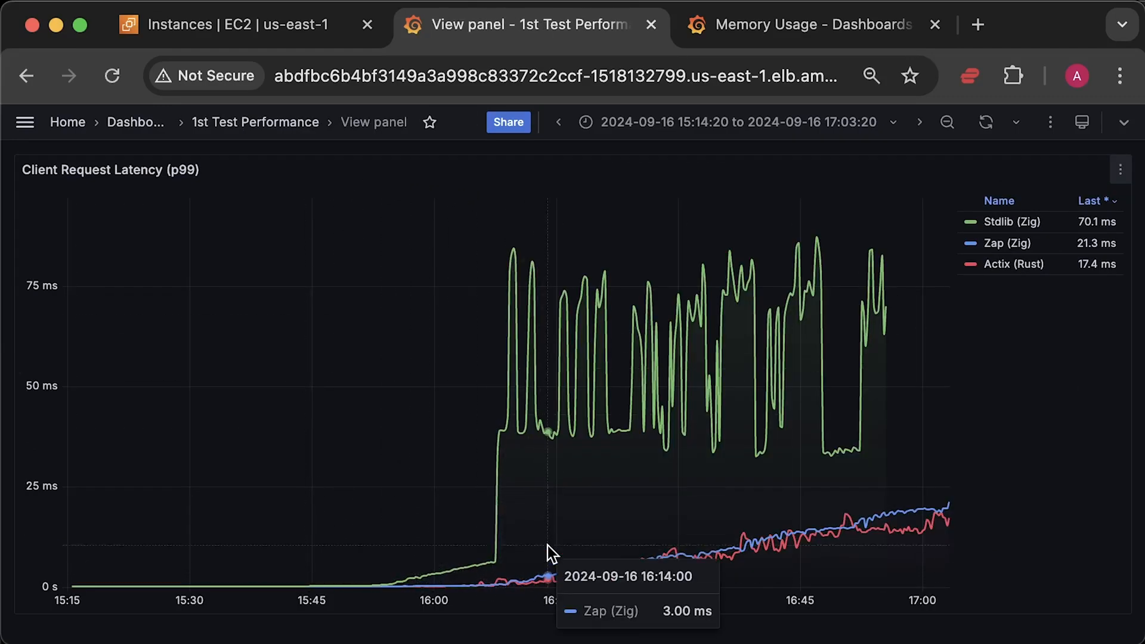
{"action": "mouse_move", "coordinate": [701, 519]}
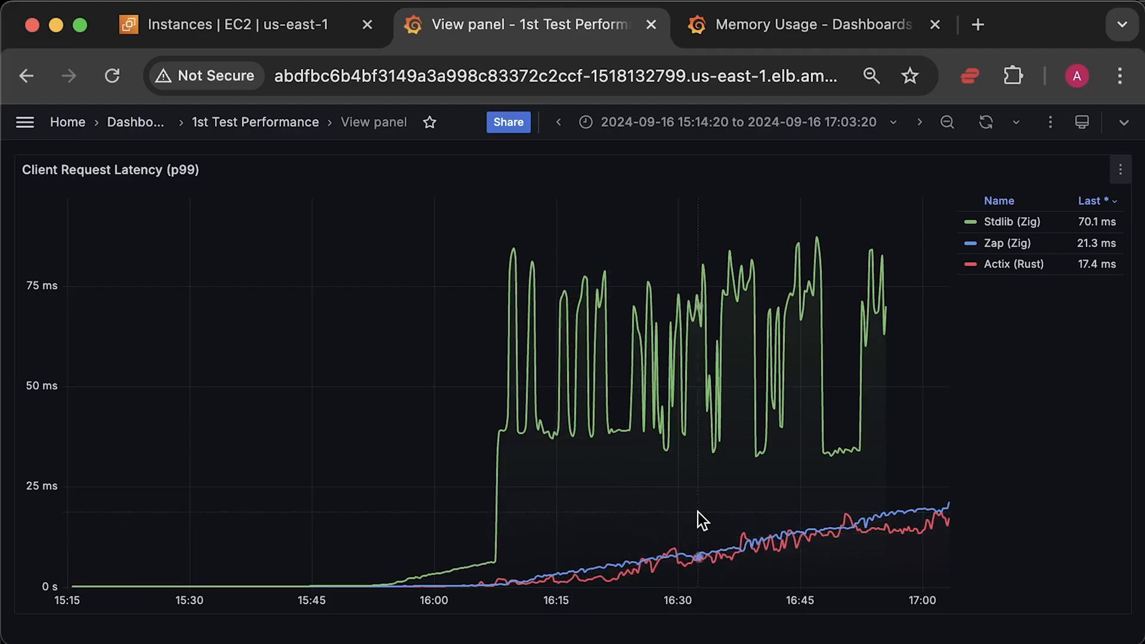
{"action": "mouse_move", "coordinate": [223, 537]}
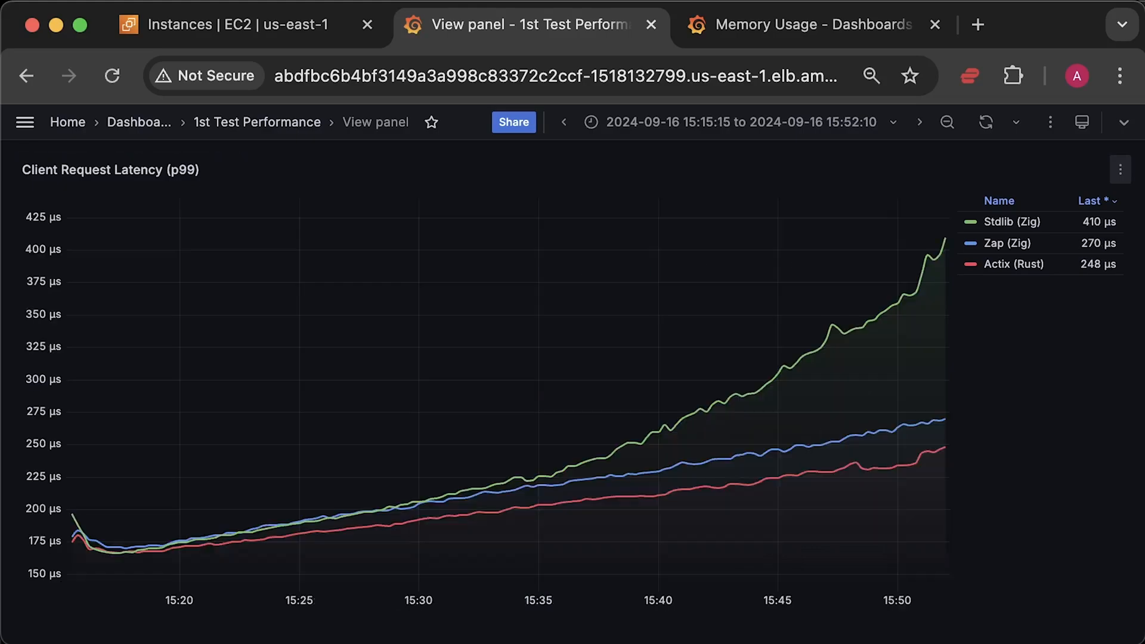
{"action": "mouse_move", "coordinate": [230, 544]}
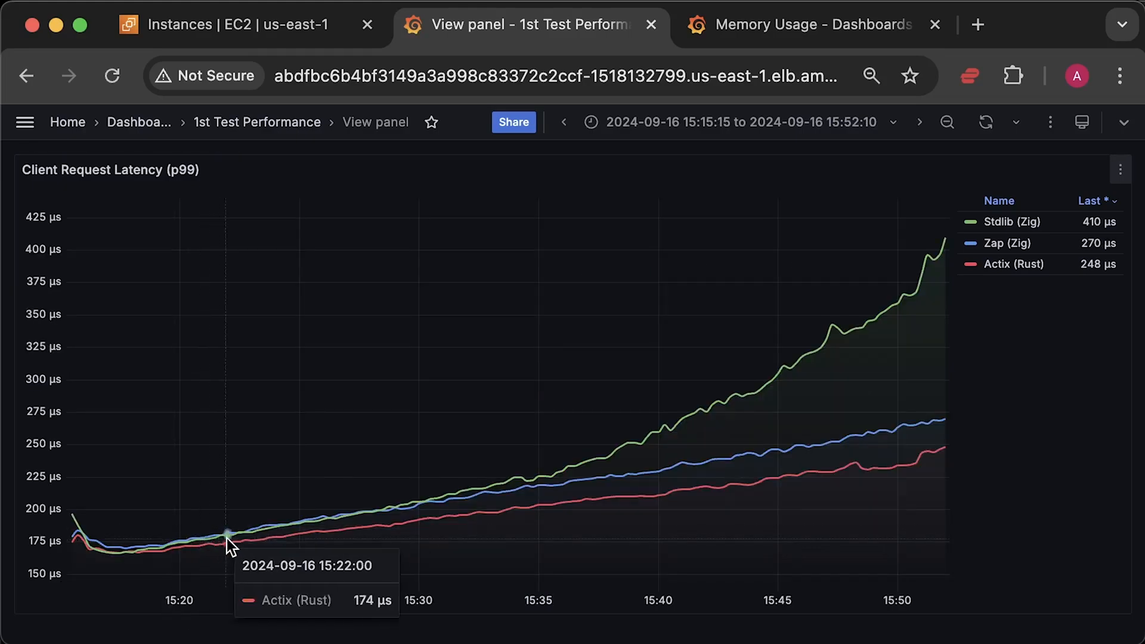
{"action": "mouse_move", "coordinate": [604, 464]}
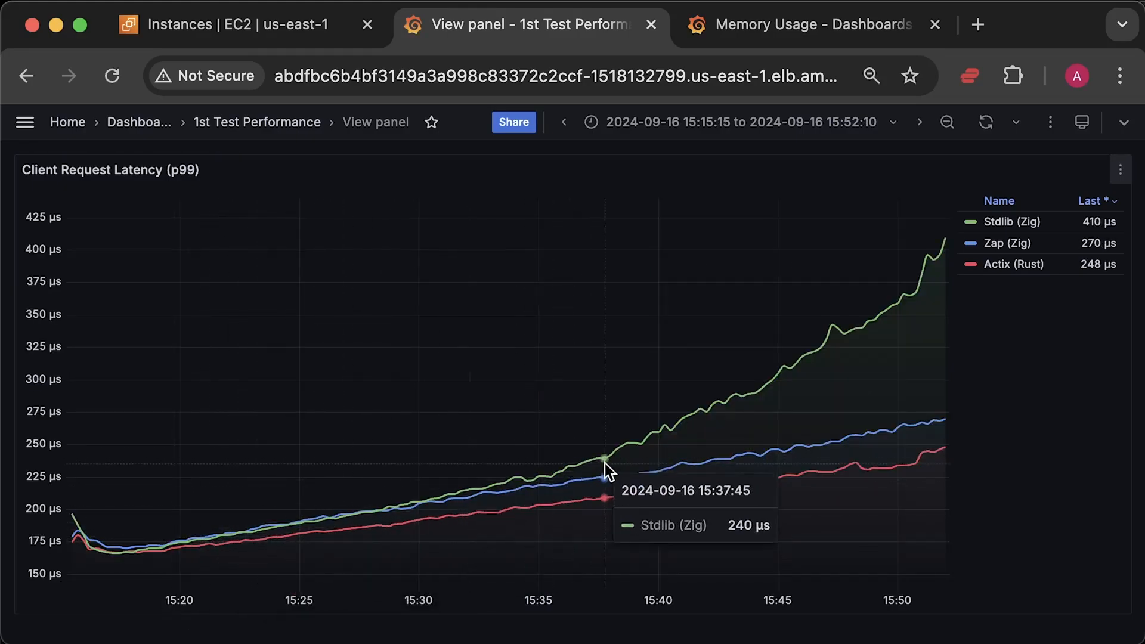
{"action": "mouse_move", "coordinate": [868, 378]}
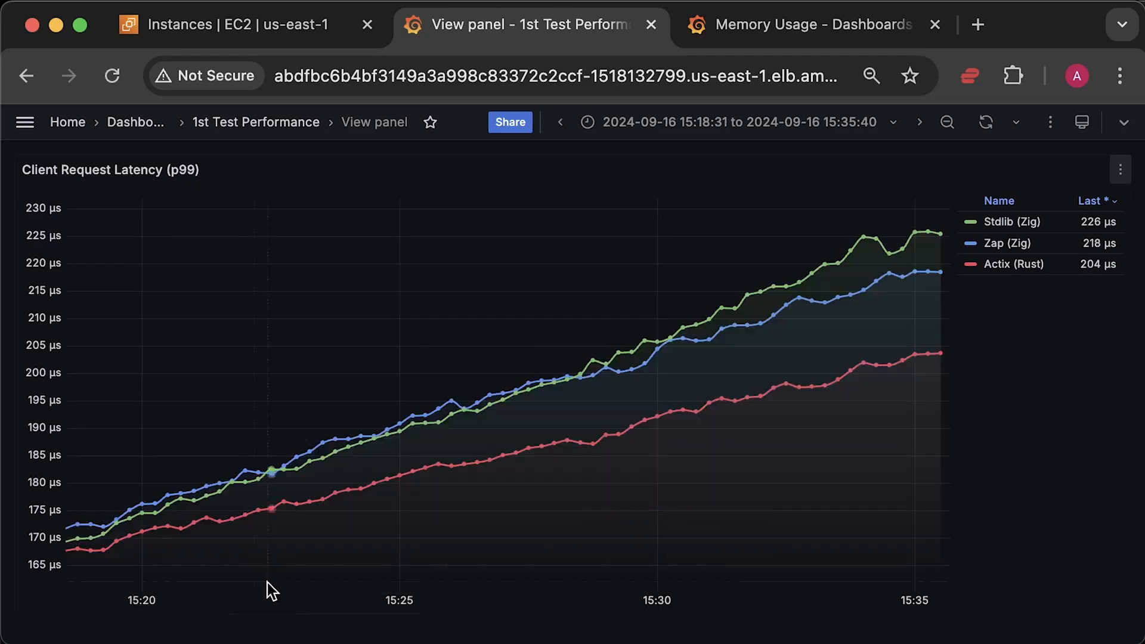
{"action": "mouse_move", "coordinate": [415, 423]}
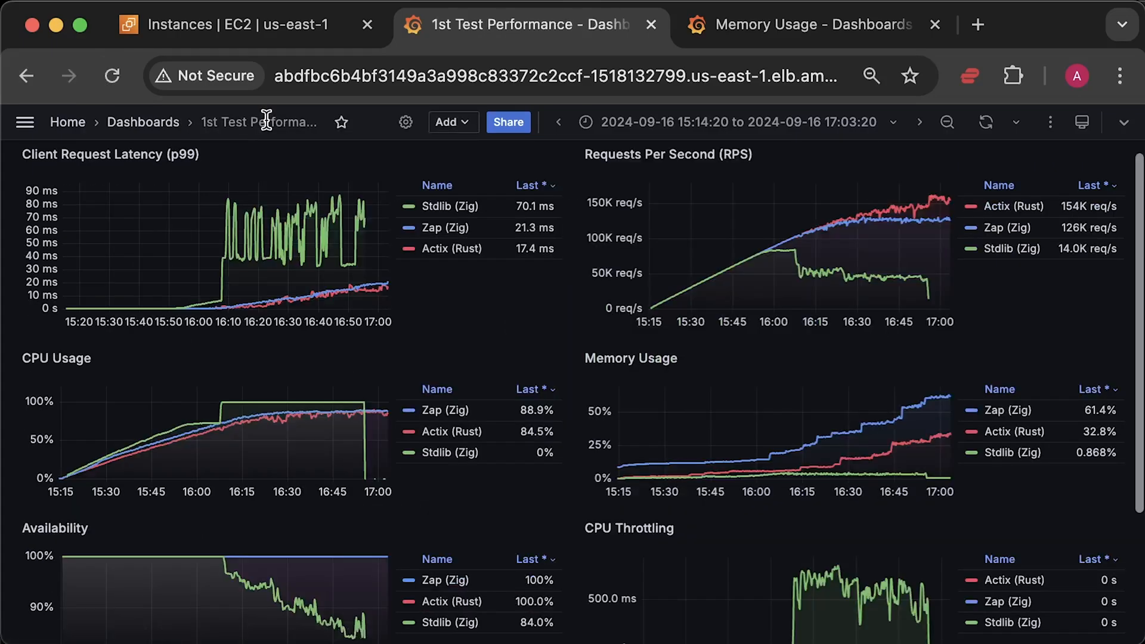
View the CPU Usage panel full-size from its actions menu.
{"action": "left_click", "coordinate": [558, 357]}
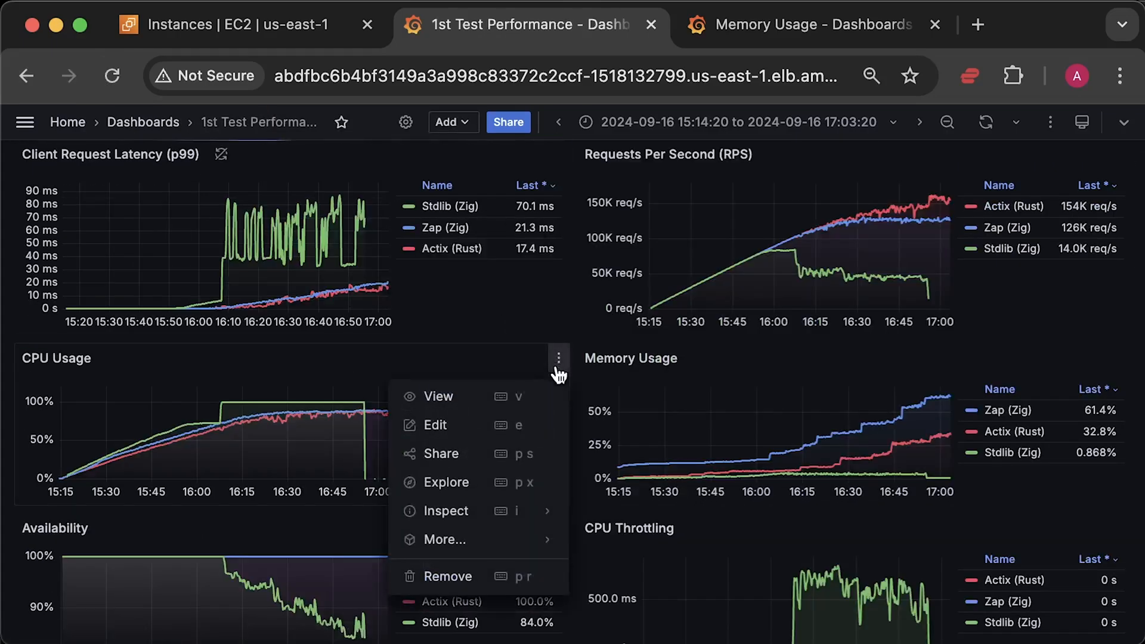
{"action": "left_click", "coordinate": [438, 396]}
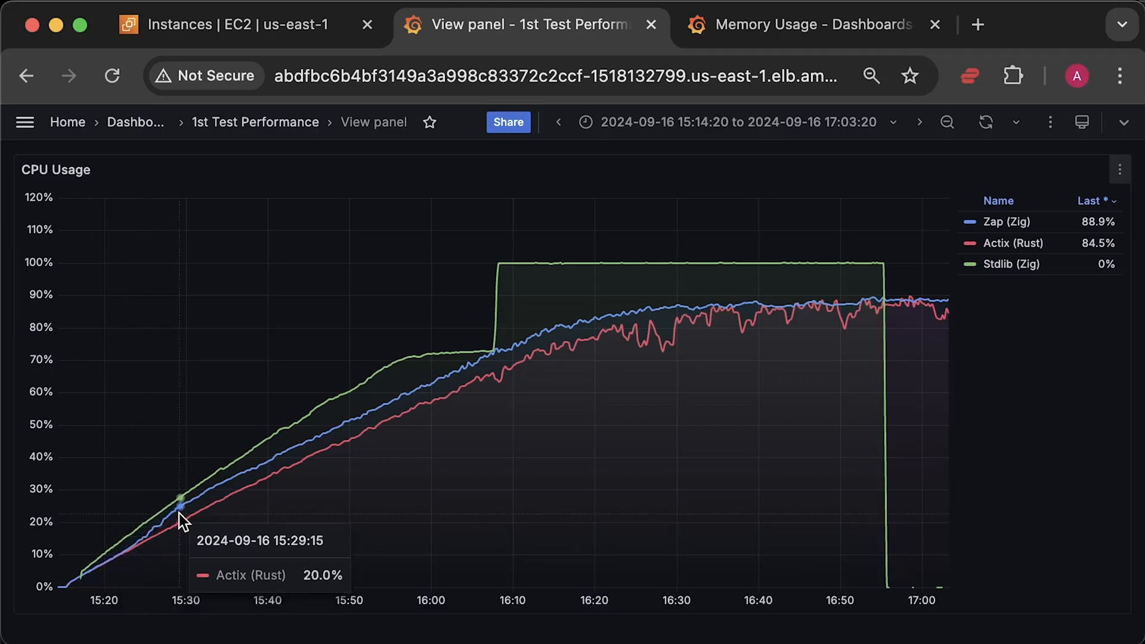
{"action": "mouse_move", "coordinate": [525, 367]}
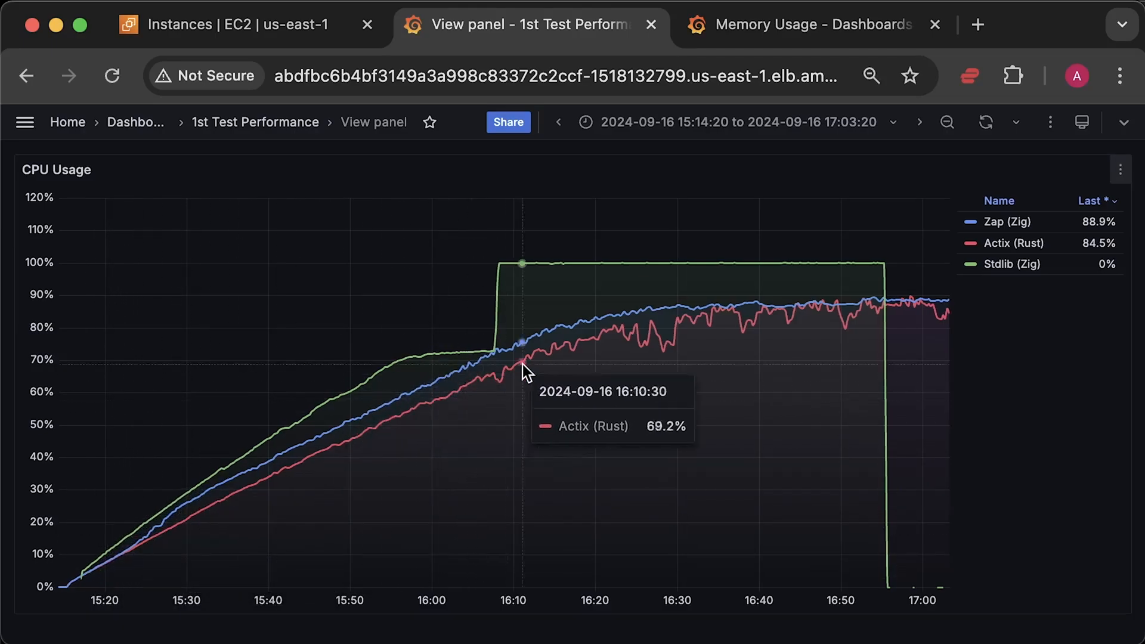
{"action": "mouse_move", "coordinate": [1069, 417]}
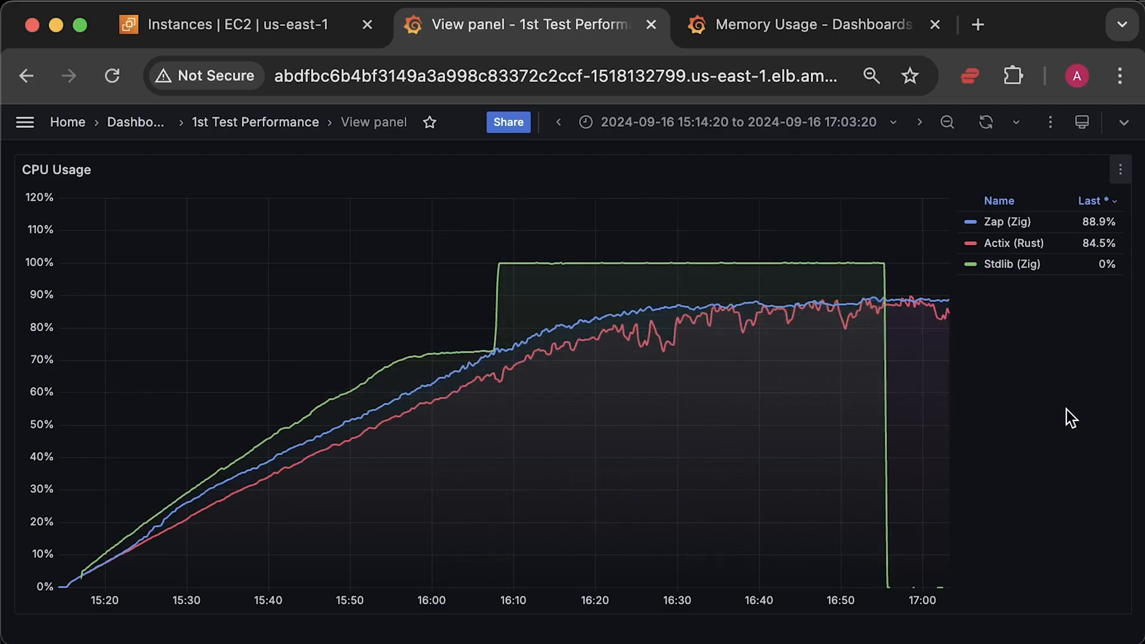
{"action": "mouse_move", "coordinate": [255, 122]}
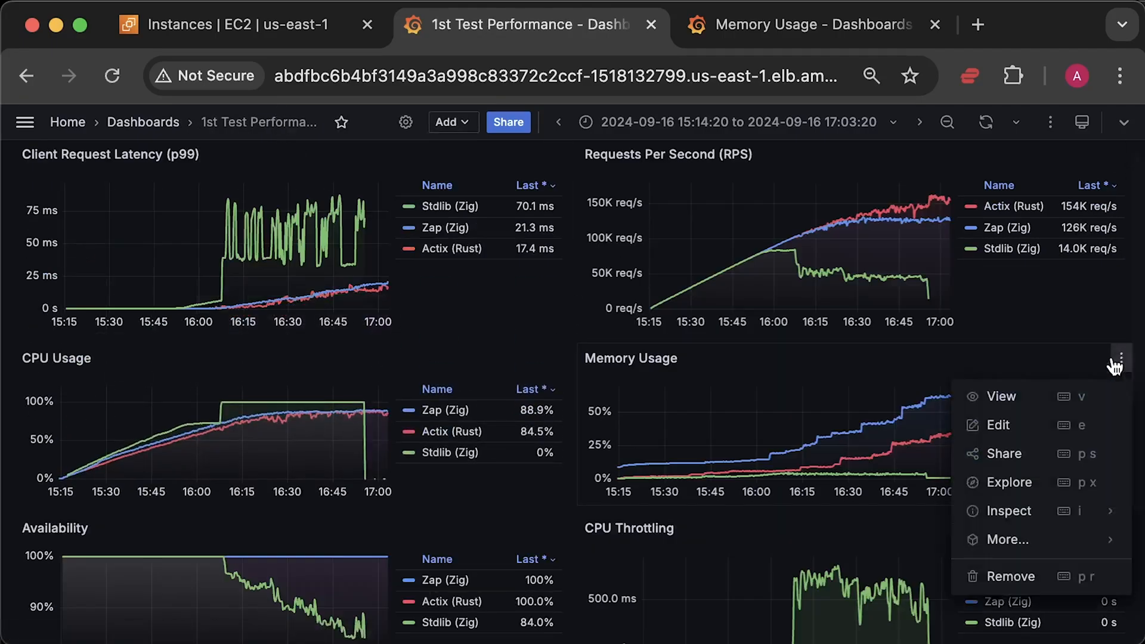
View the Memory Usage panel full-size.
{"action": "left_click", "coordinate": [1000, 396]}
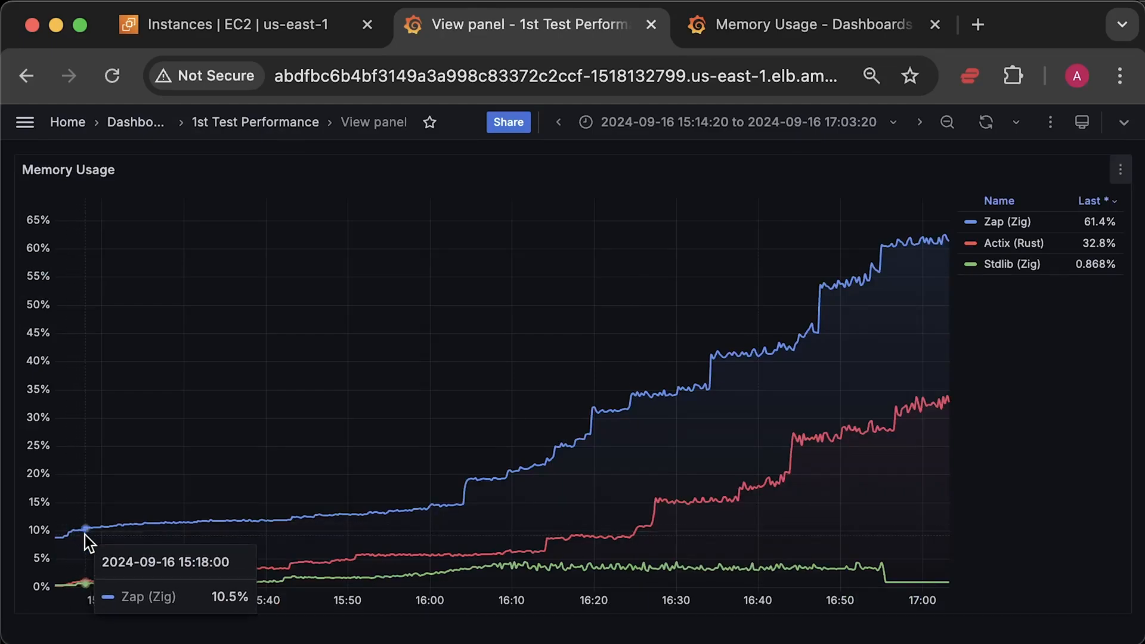
{"action": "mouse_move", "coordinate": [219, 585]}
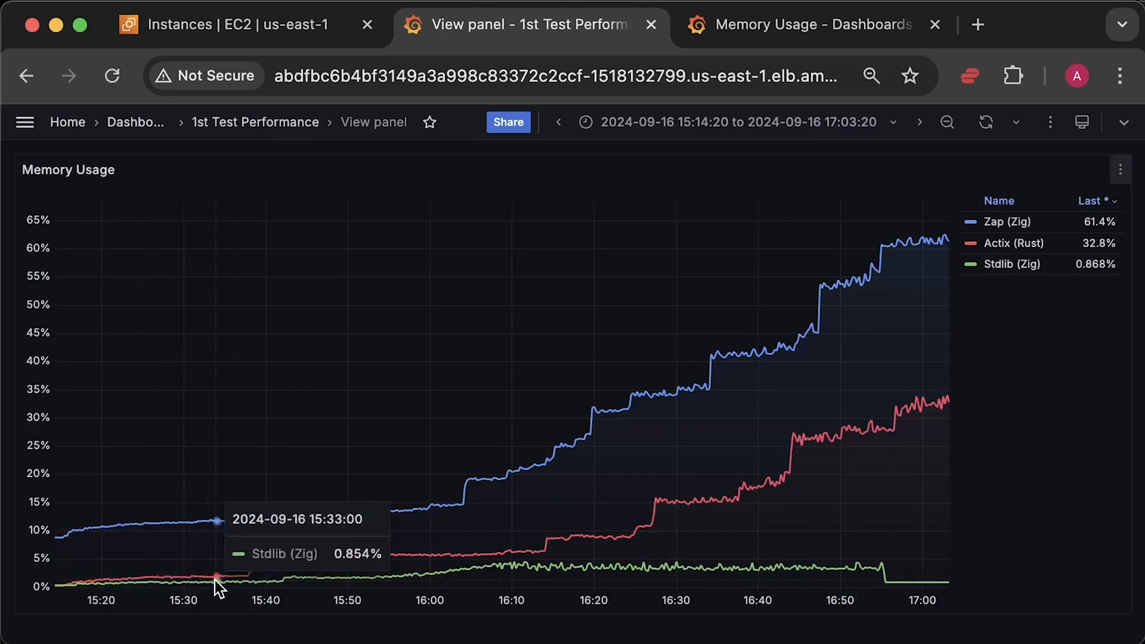
{"action": "mouse_move", "coordinate": [606, 540]}
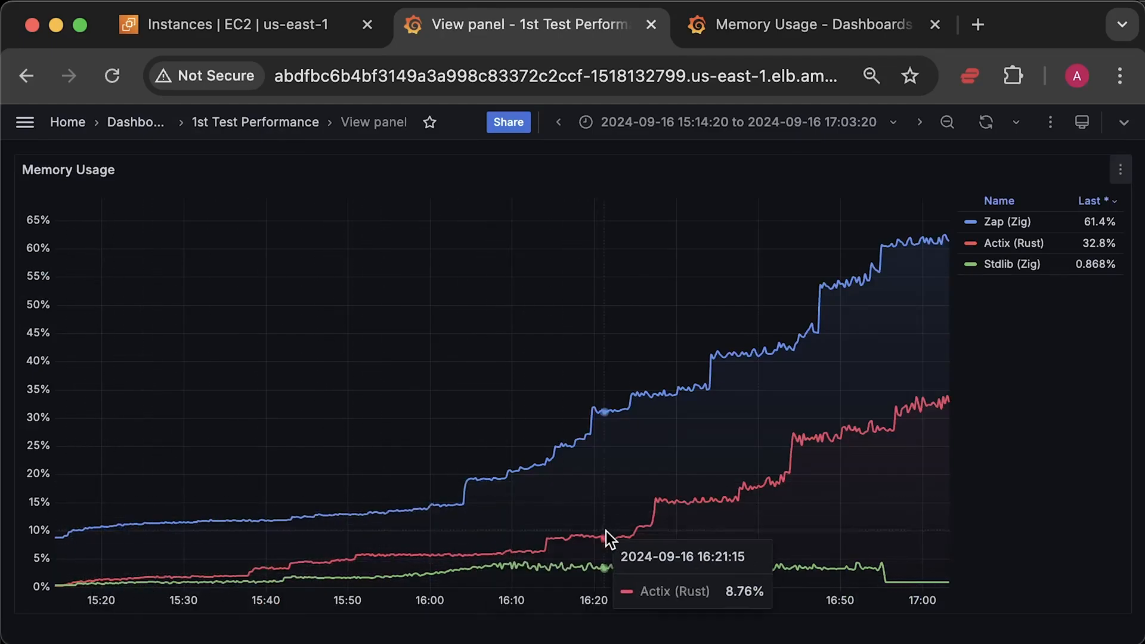
{"action": "mouse_move", "coordinate": [1120, 580]}
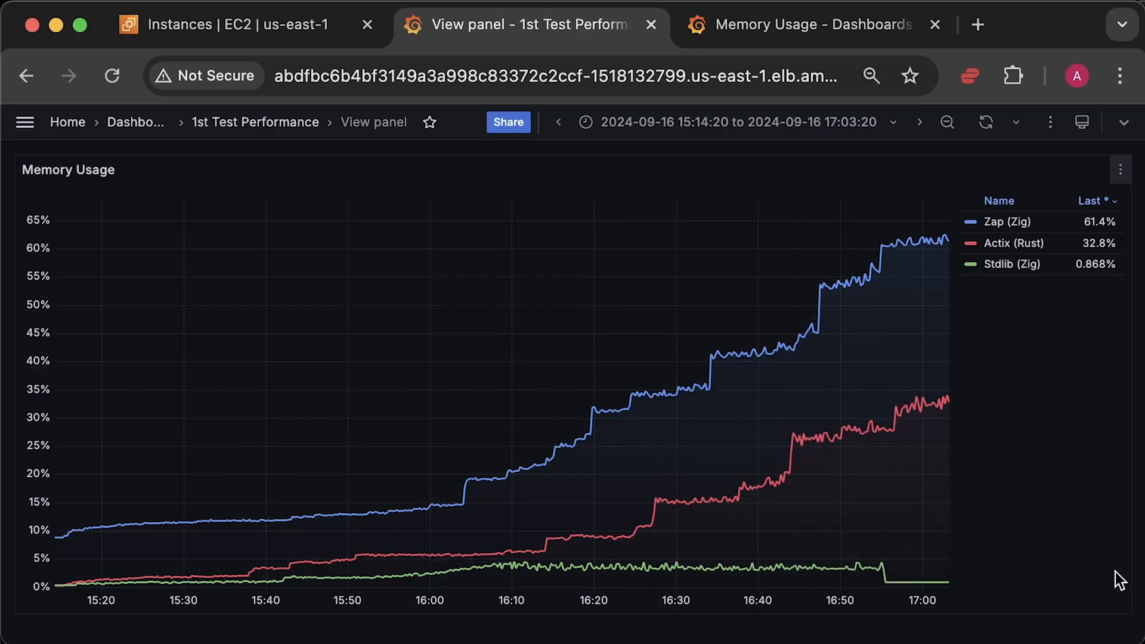
{"action": "mouse_move", "coordinate": [1042, 473]}
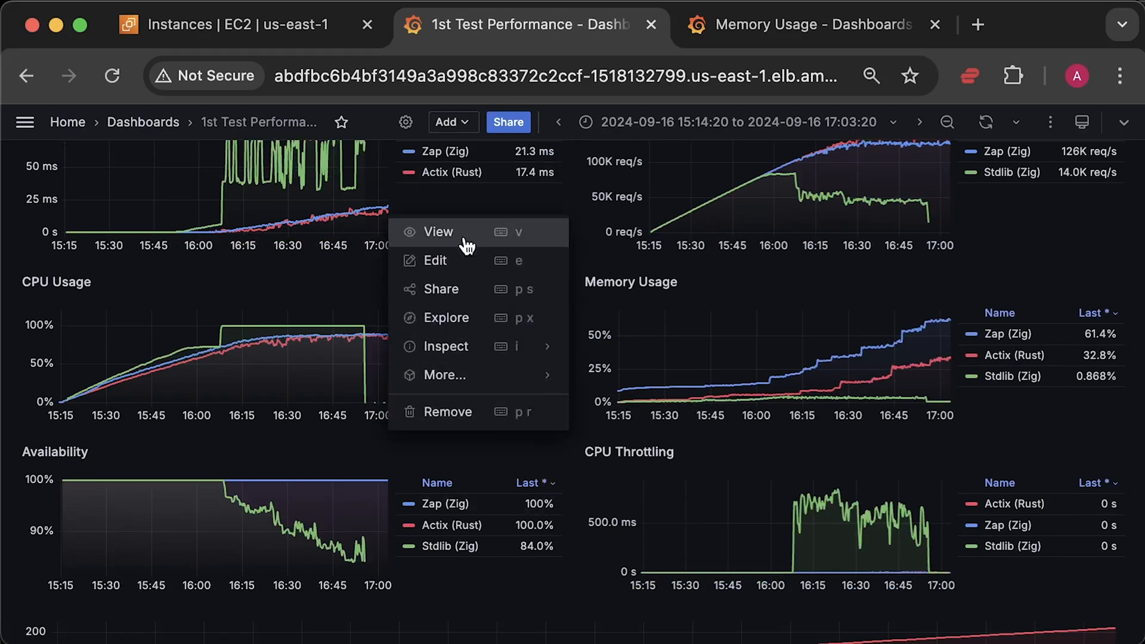
View Availability full-size, return to the dashboard and restore Stdlib (Zig) in its legend.
{"action": "left_click", "coordinate": [437, 231]}
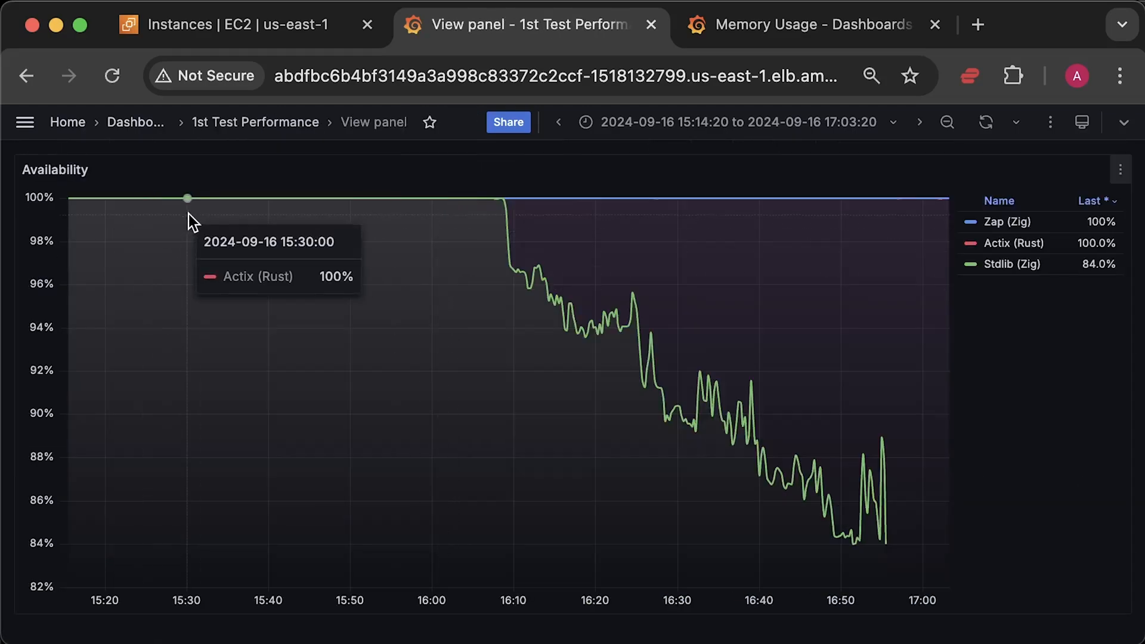
{"action": "mouse_move", "coordinate": [584, 307]}
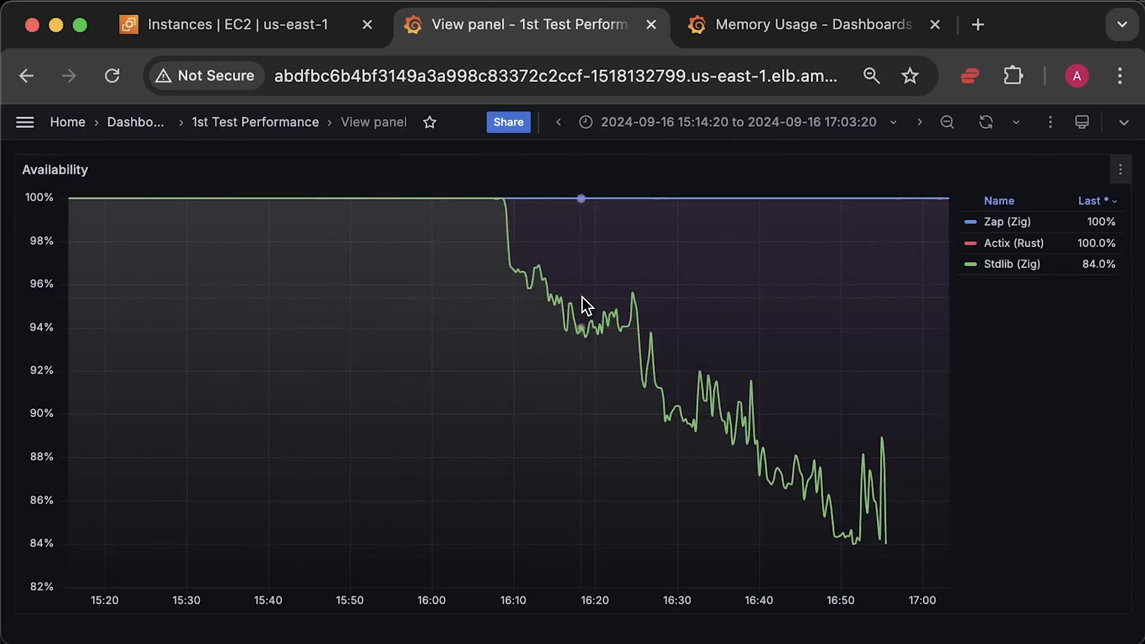
{"action": "mouse_move", "coordinate": [888, 521]}
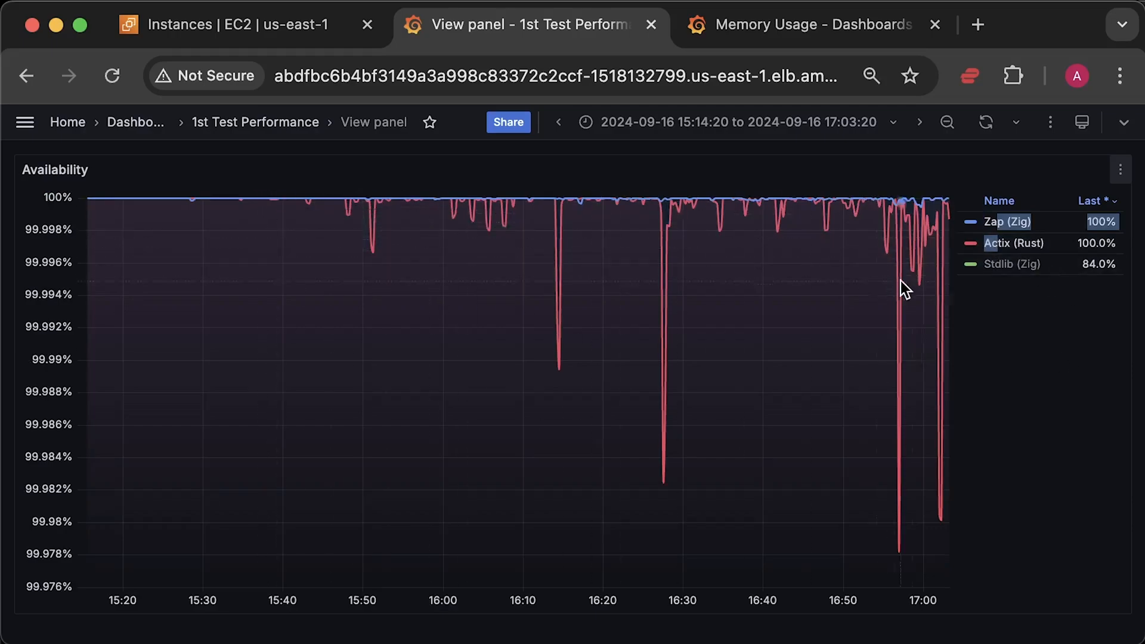
{"action": "mouse_move", "coordinate": [255, 122]}
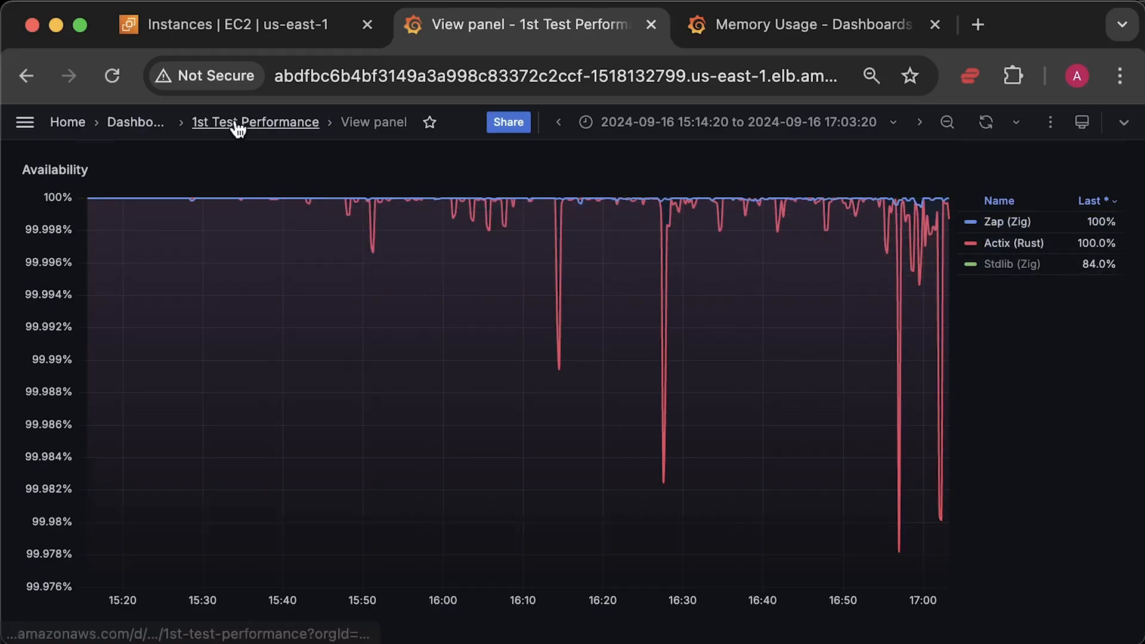
{"action": "left_click", "coordinate": [255, 121]}
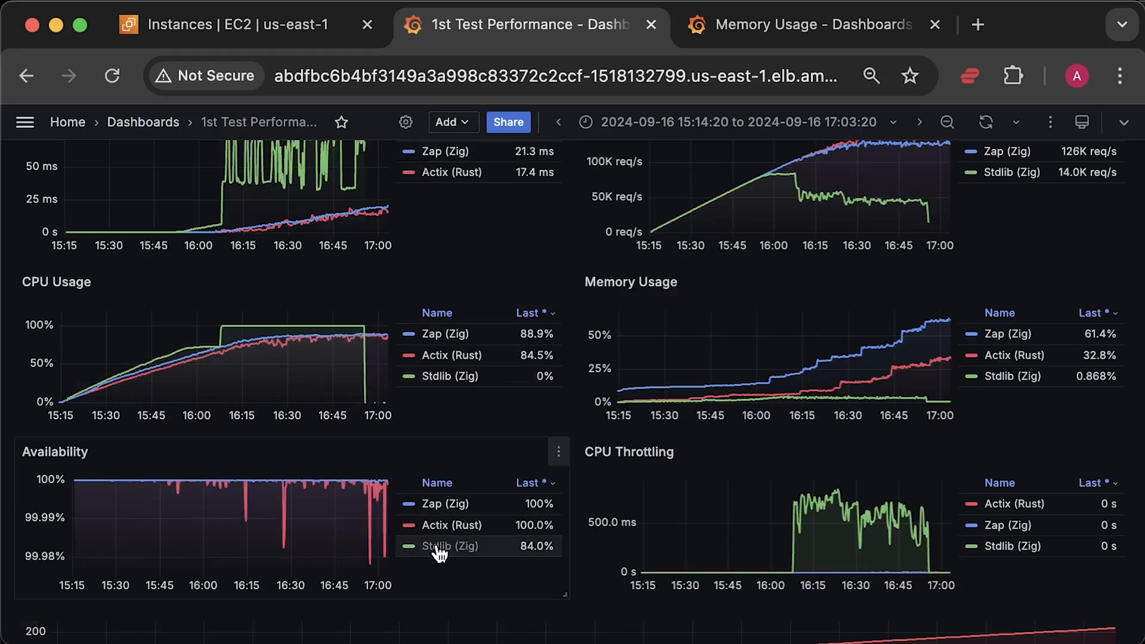
{"action": "left_click", "coordinate": [449, 546]}
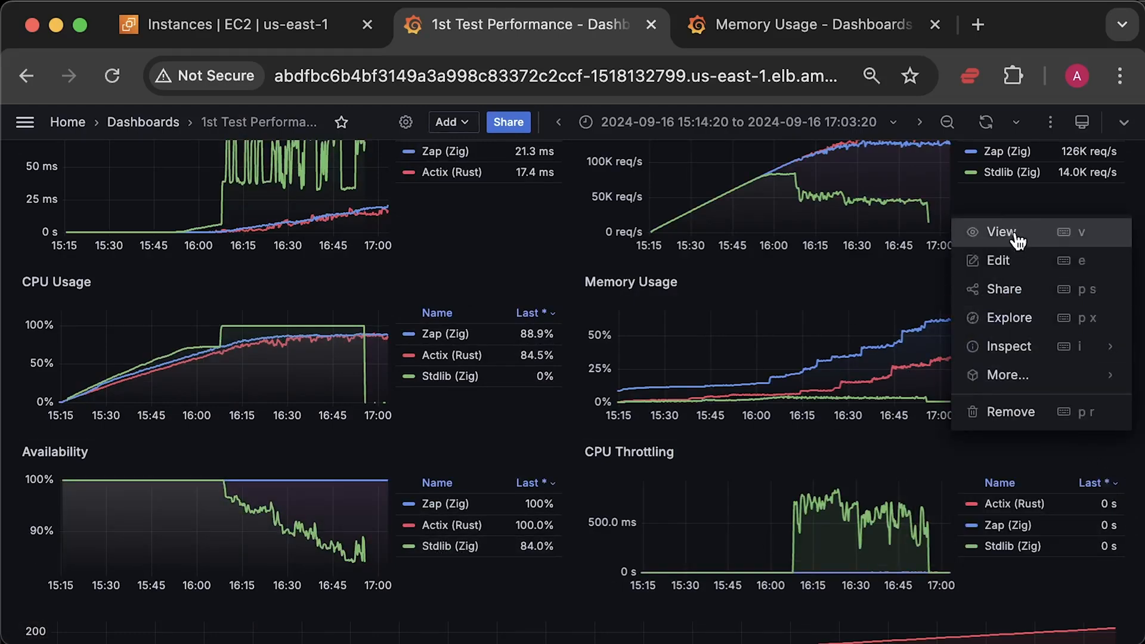
View the CPU Throttling panel full-size and hide Stdlib (Zig) to isolate Actix throttling spikes.
{"action": "left_click", "coordinate": [1001, 231]}
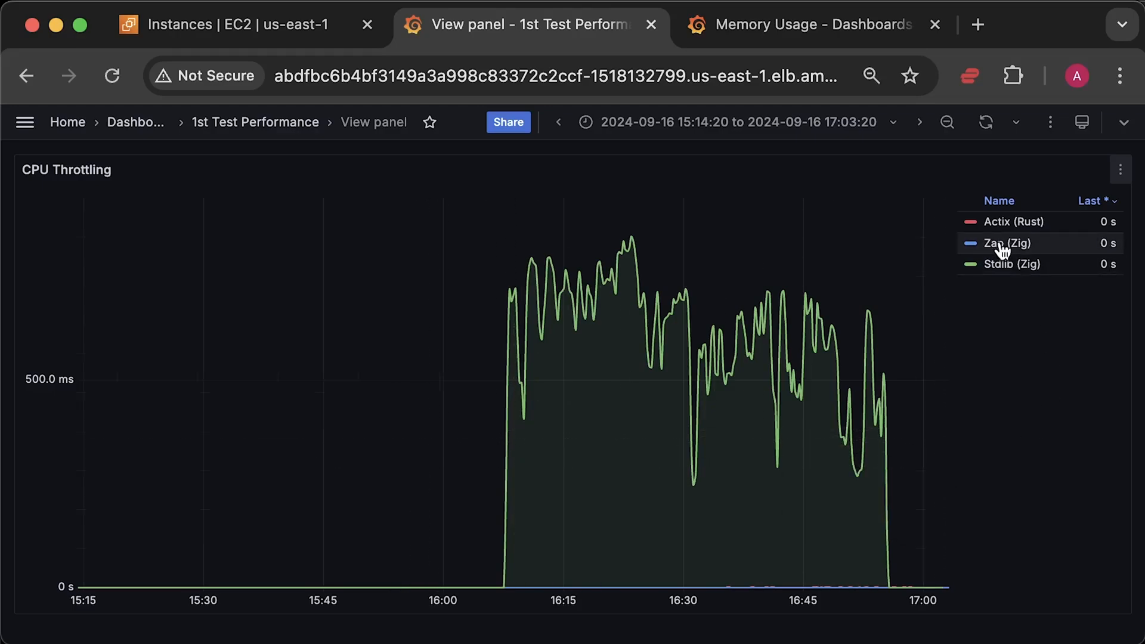
{"action": "left_click", "coordinate": [1011, 263]}
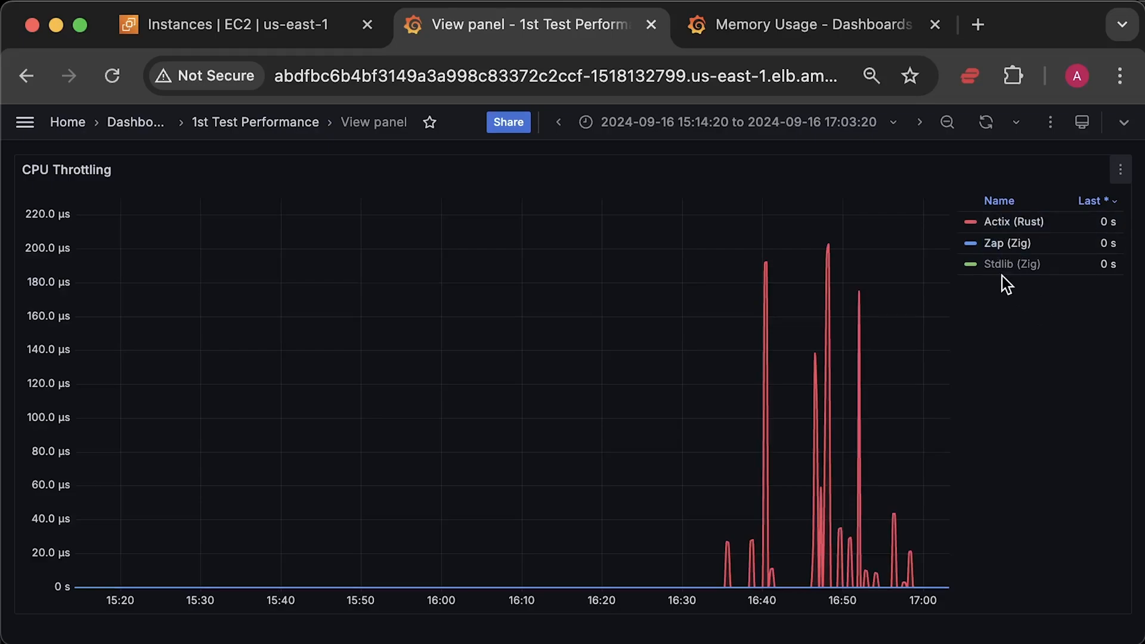
{"action": "mouse_move", "coordinate": [927, 549]}
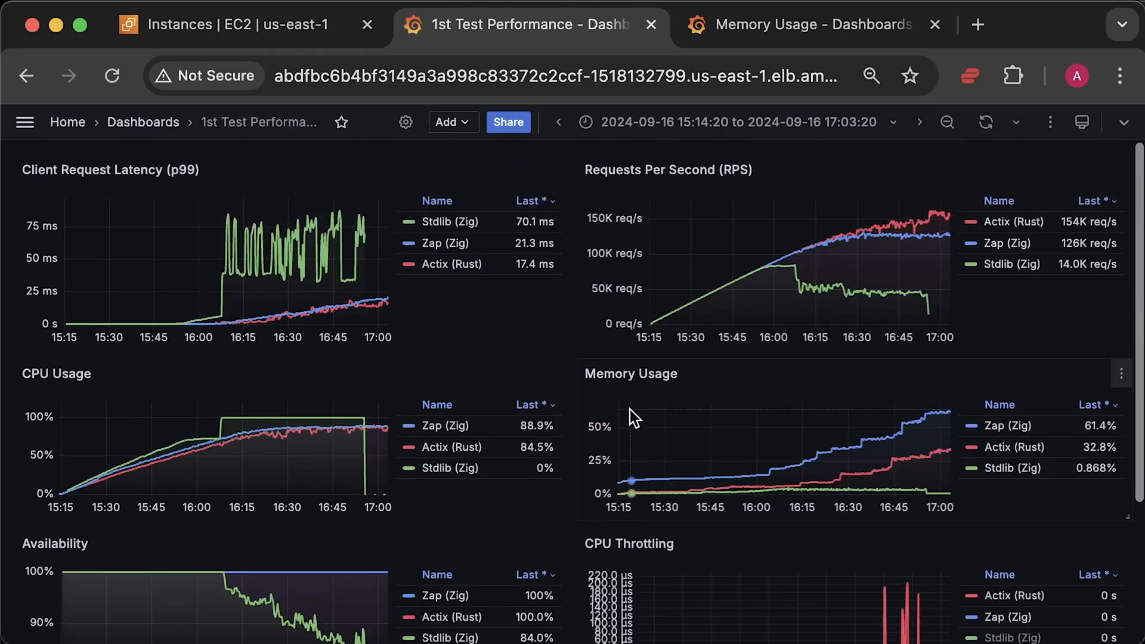
{"action": "mouse_move", "coordinate": [1081, 503]}
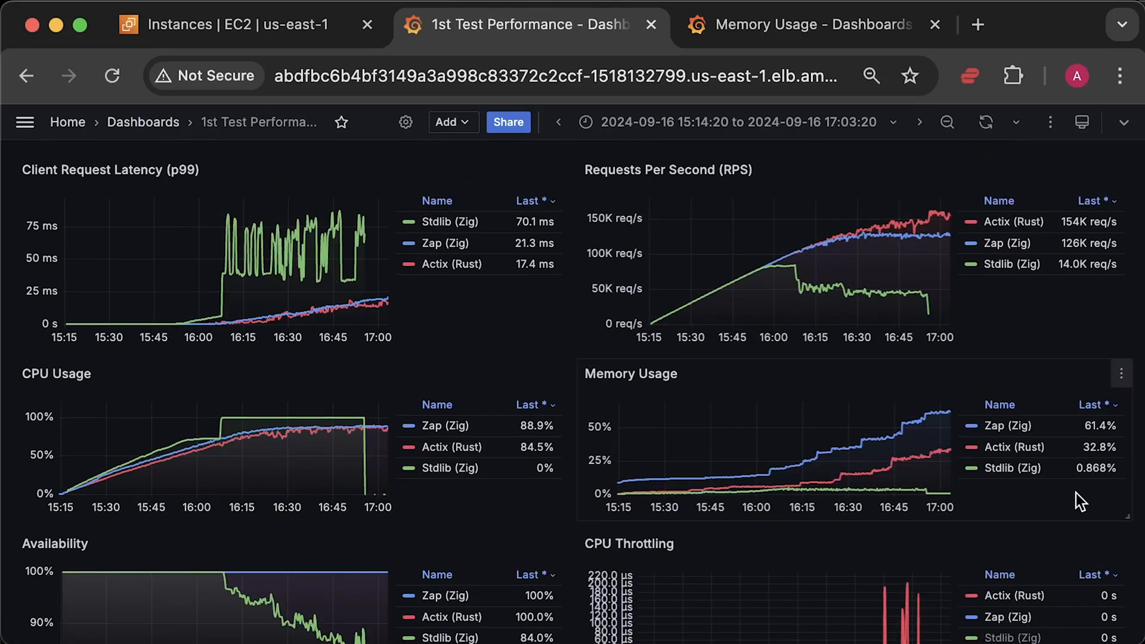